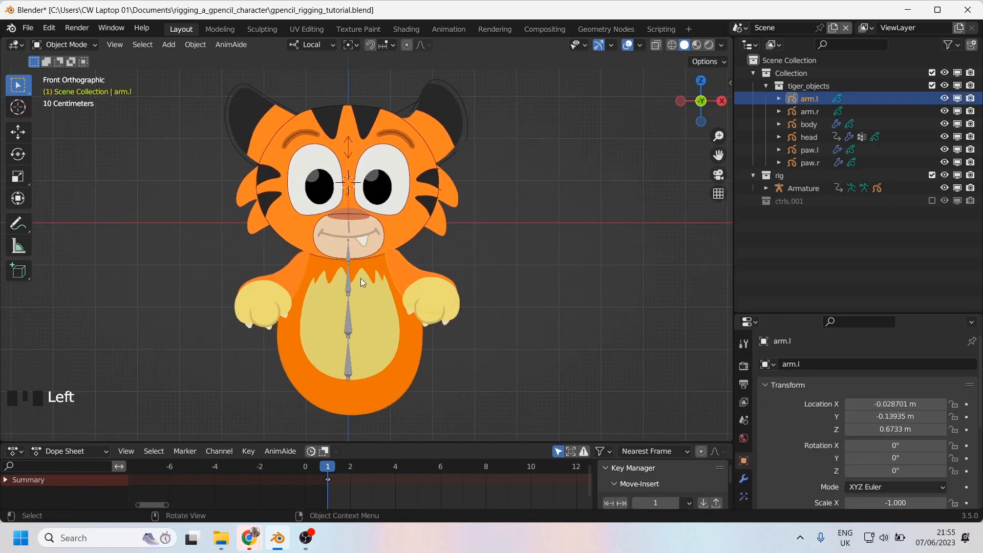
Add arm.r to the selection alongside arm.l so both arms can be hidden together.
click(809, 111)
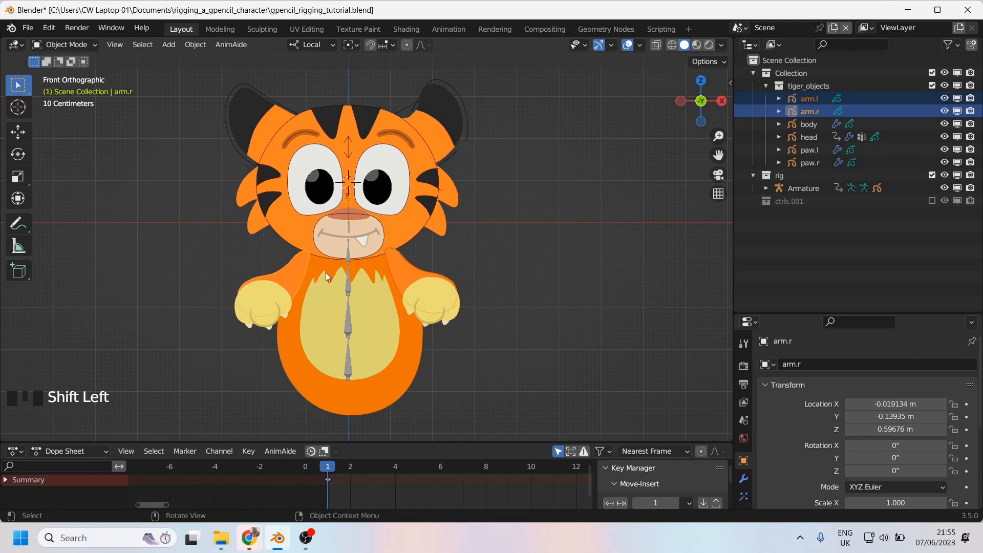
mouse_move(552, 220)
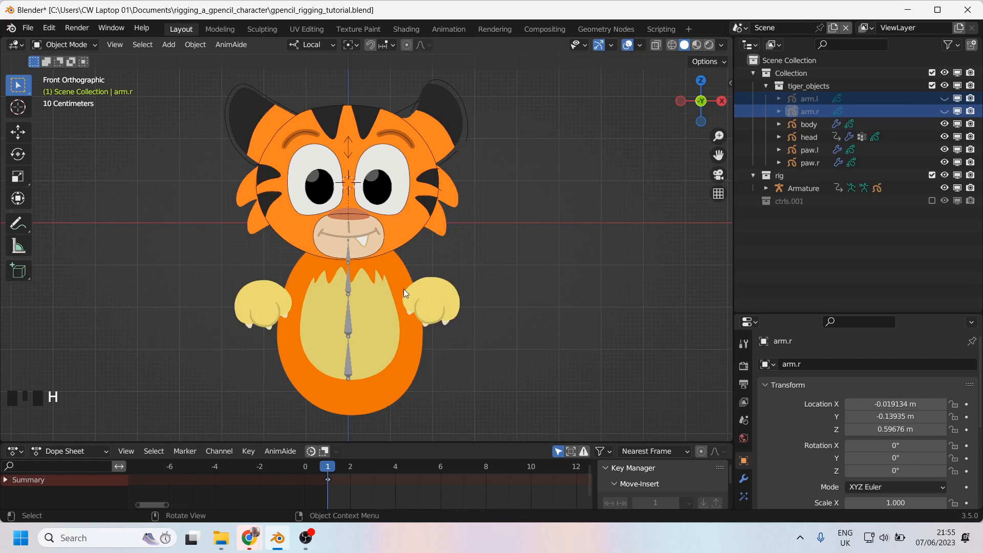
mouse_move(440, 294)
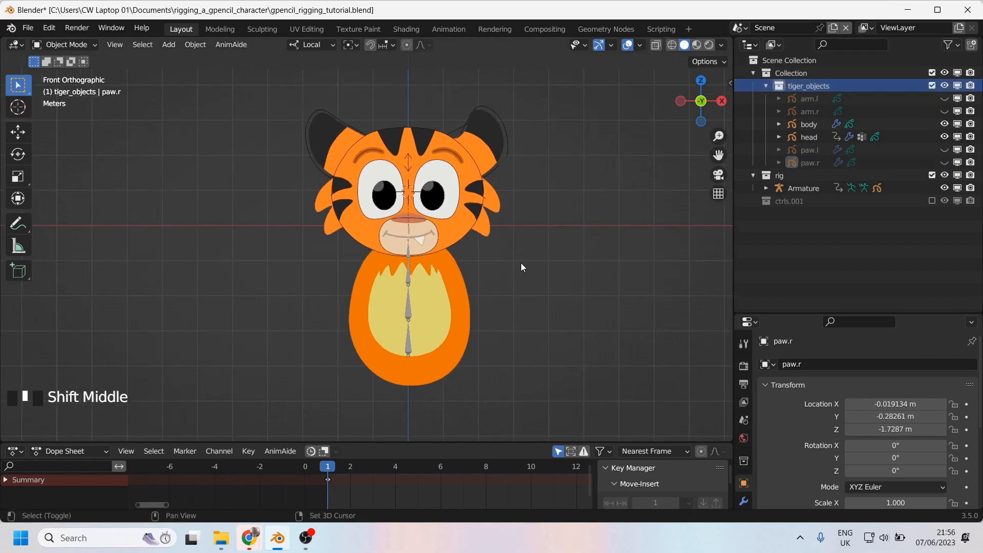
Add a blank Grease Pencil object via Shift+A for the new arm.
key(shift+a)
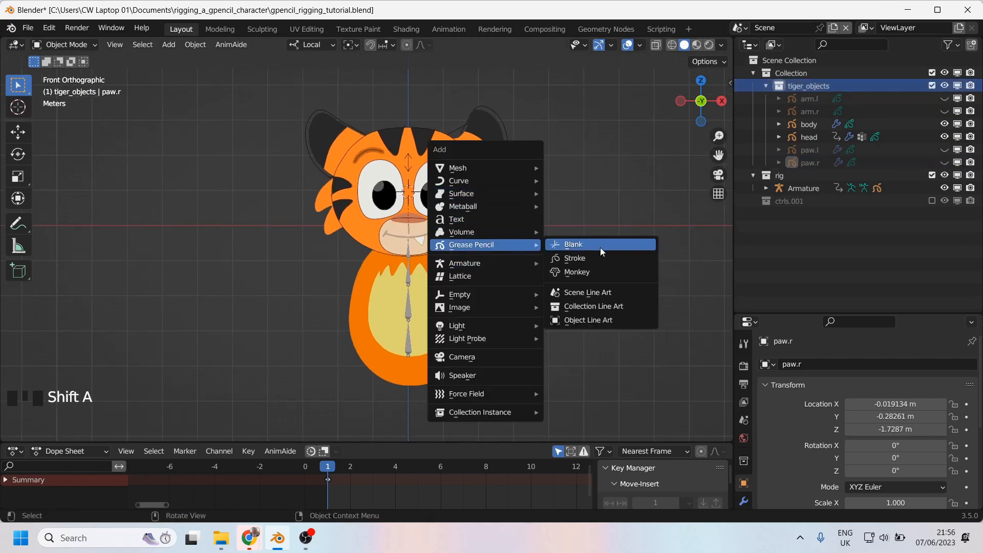
click(572, 244)
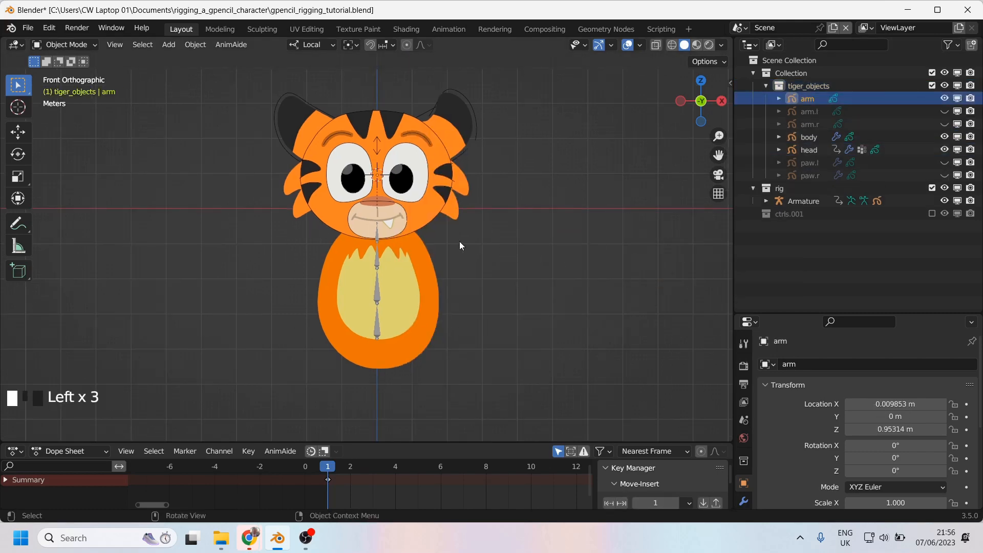
click(65, 44)
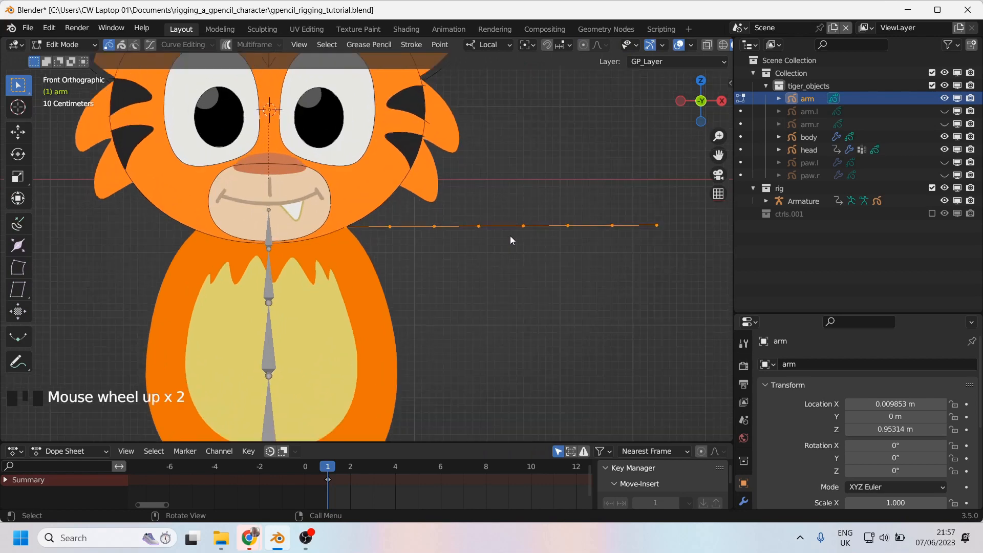
mouse_move(497, 230)
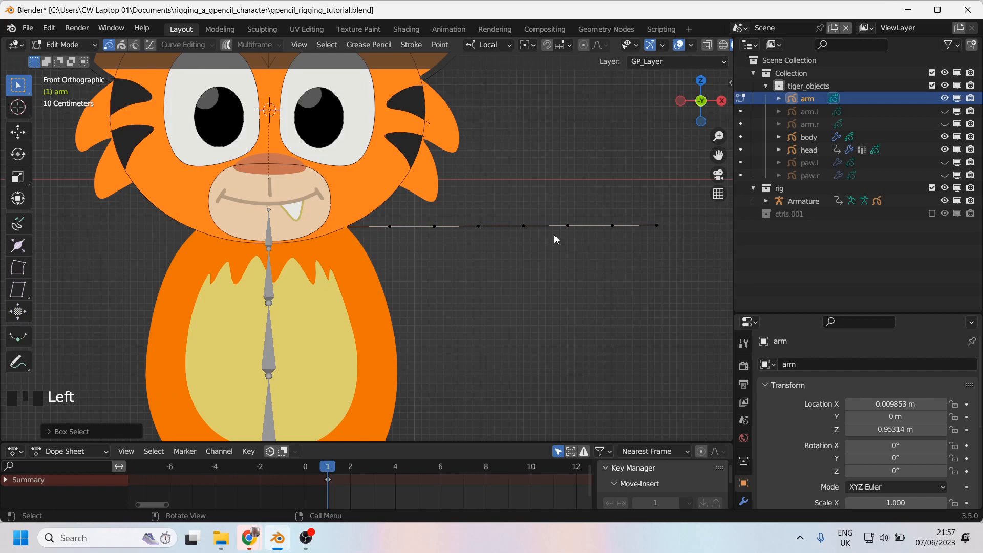
Delete the extra points so the arm stroke keeps only four points.
click(613, 225)
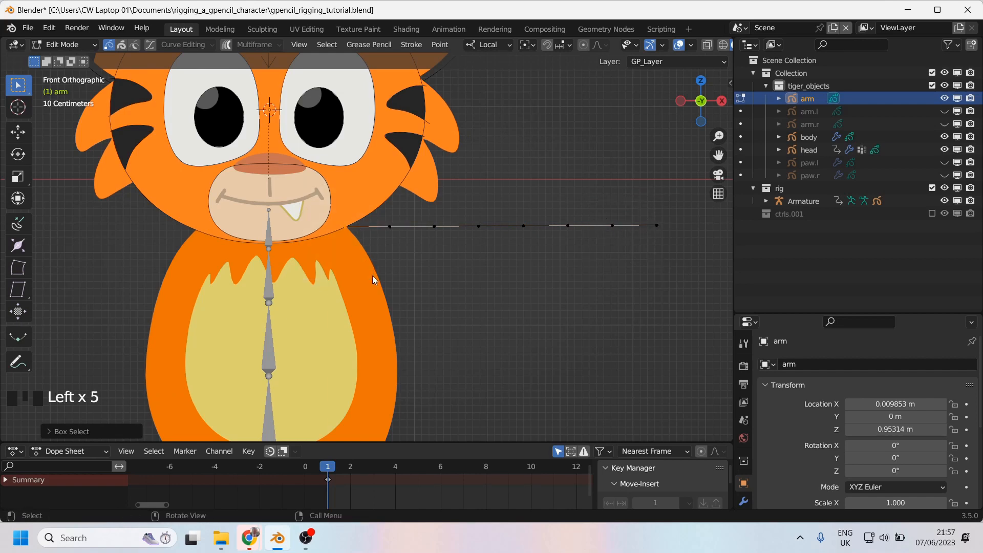
click(611, 225)
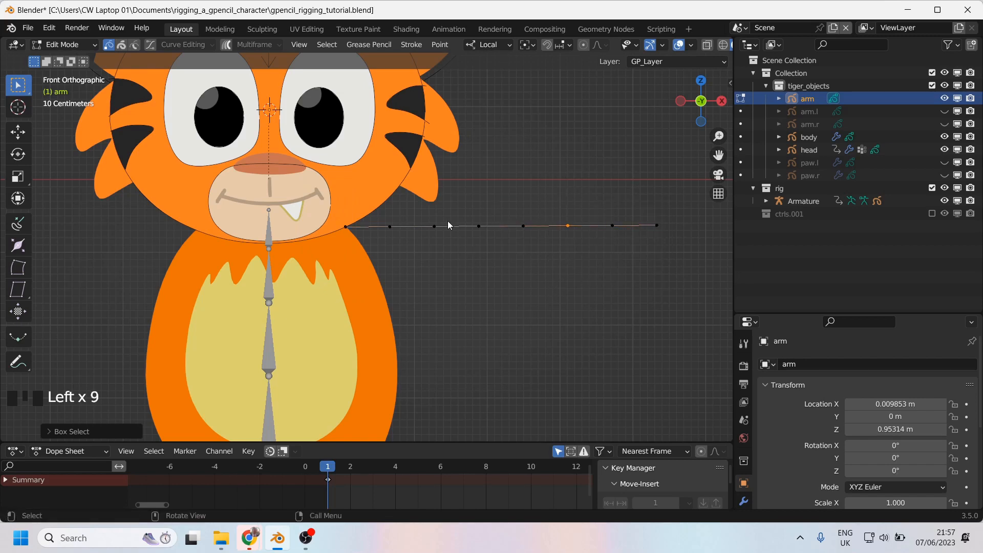
drag(381, 221, 415, 262)
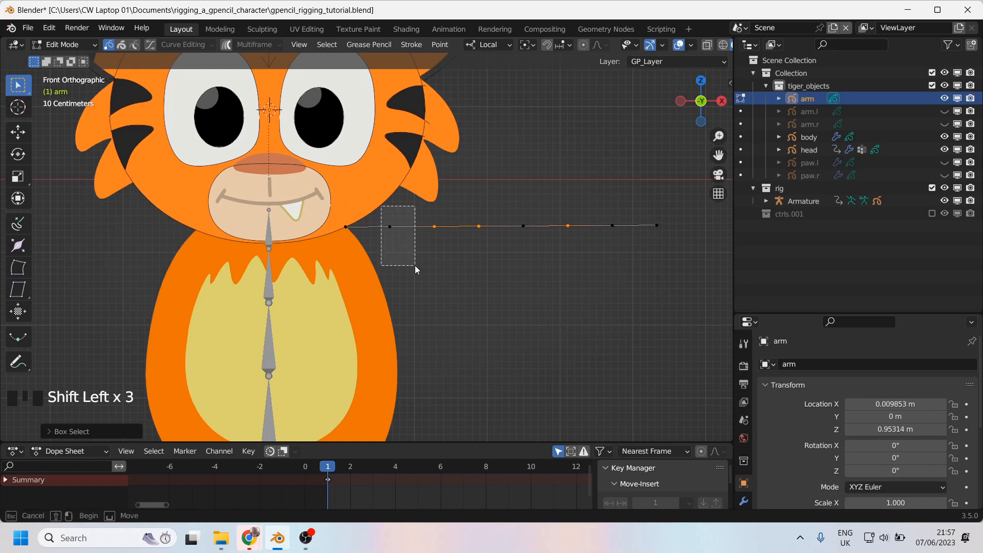
key(x)
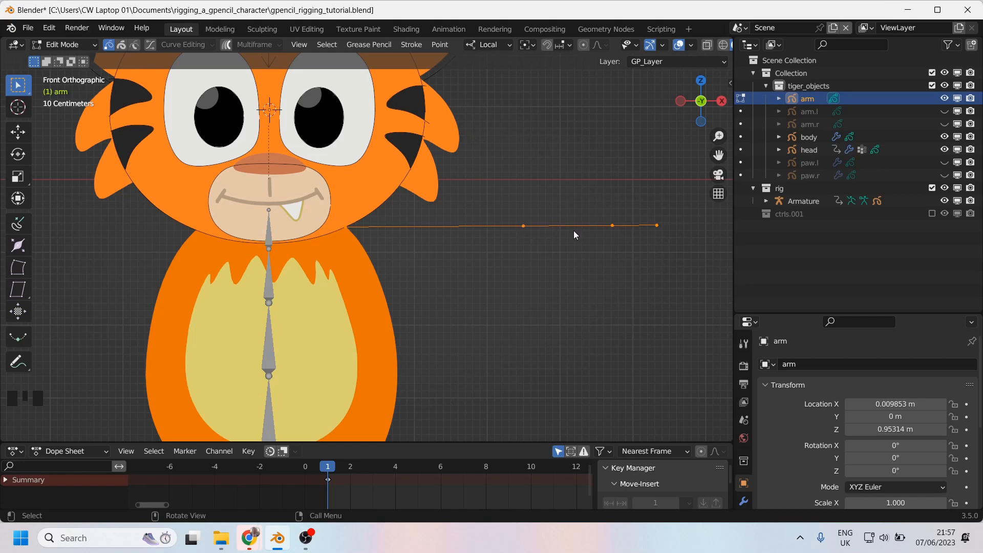
Move a remaining point so the stroke runs straight out from the tiger's neck.
key(g)
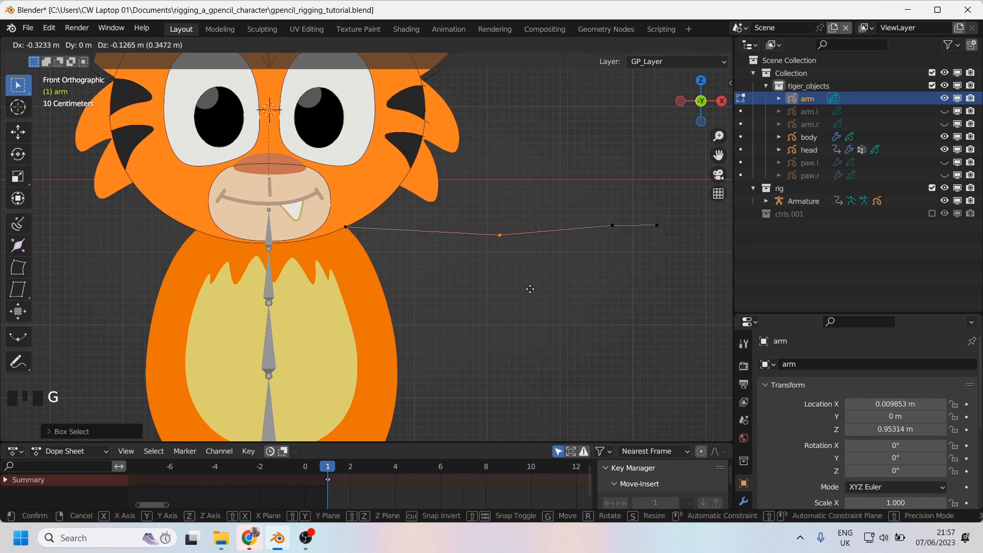
drag(499, 235, 485, 224)
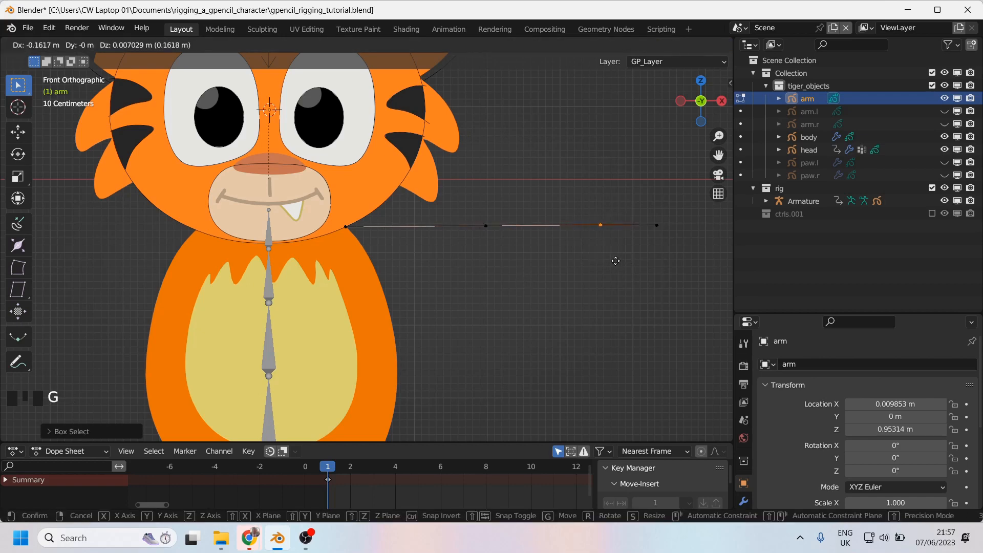
scroll(down, 3)
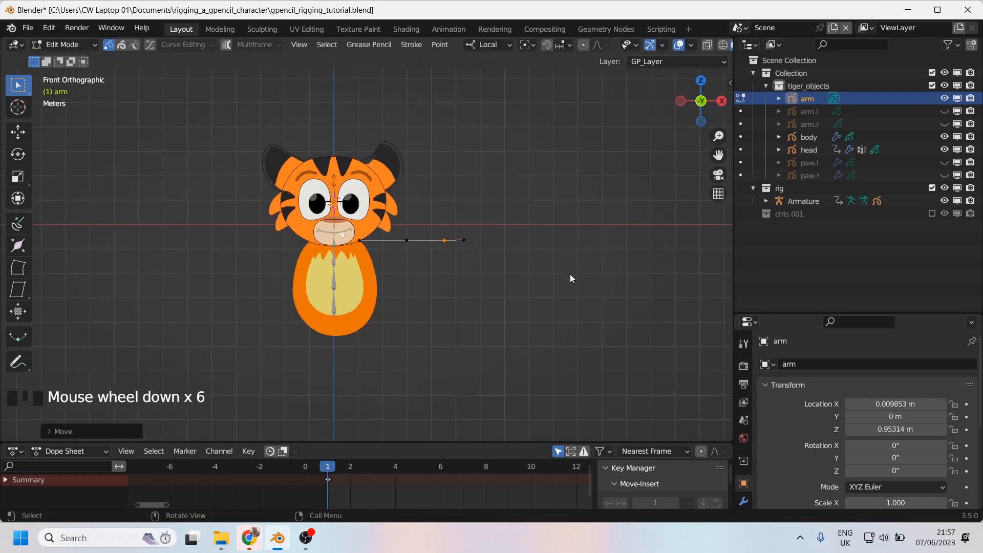
scroll(up, 3)
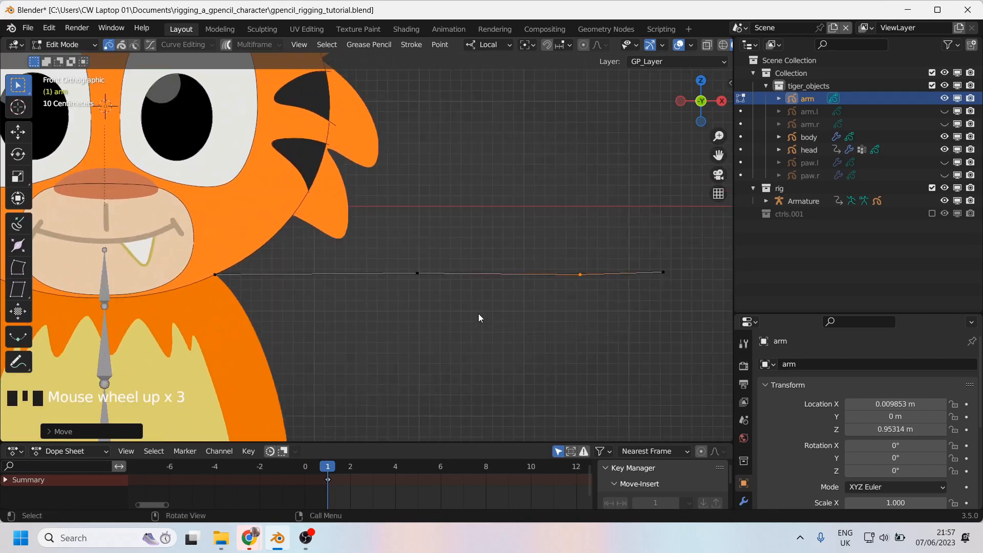
scroll(down, 3)
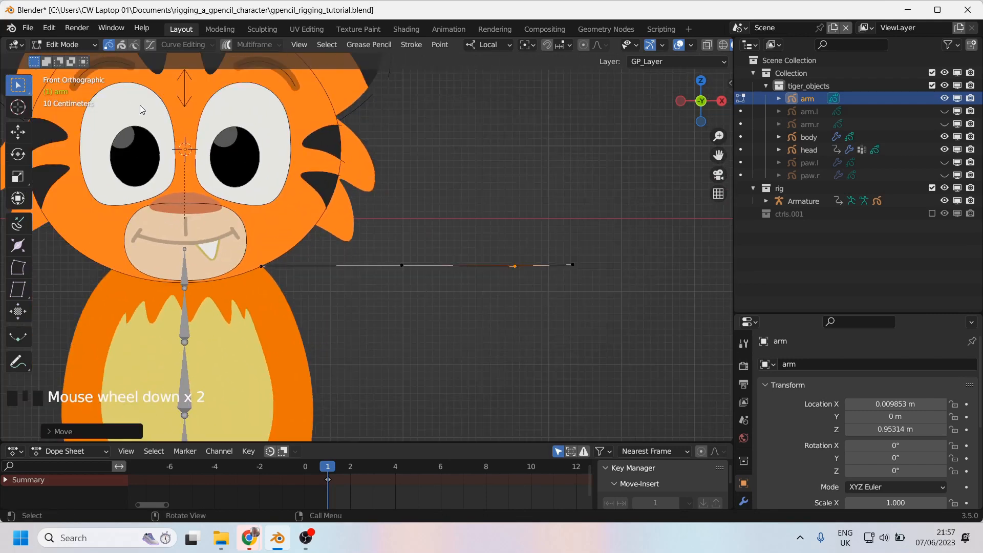
key(Tab)
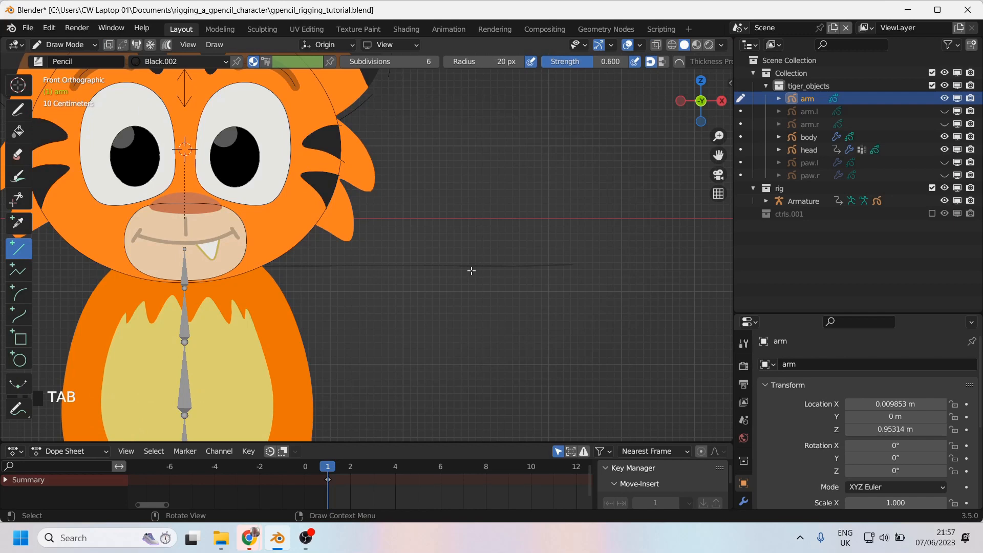
key(Tab)
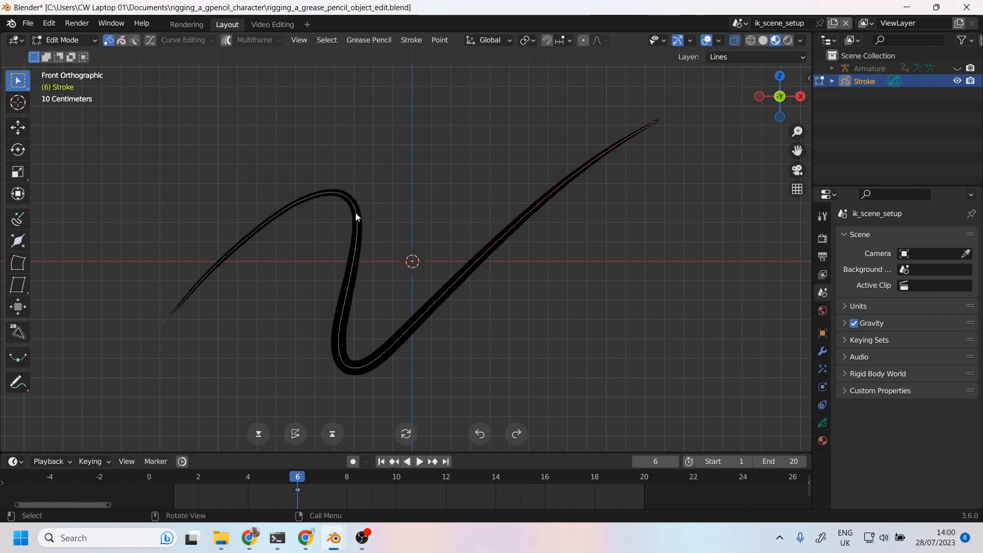
Select every point of the curvy example stroke before fattening it.
key(a)
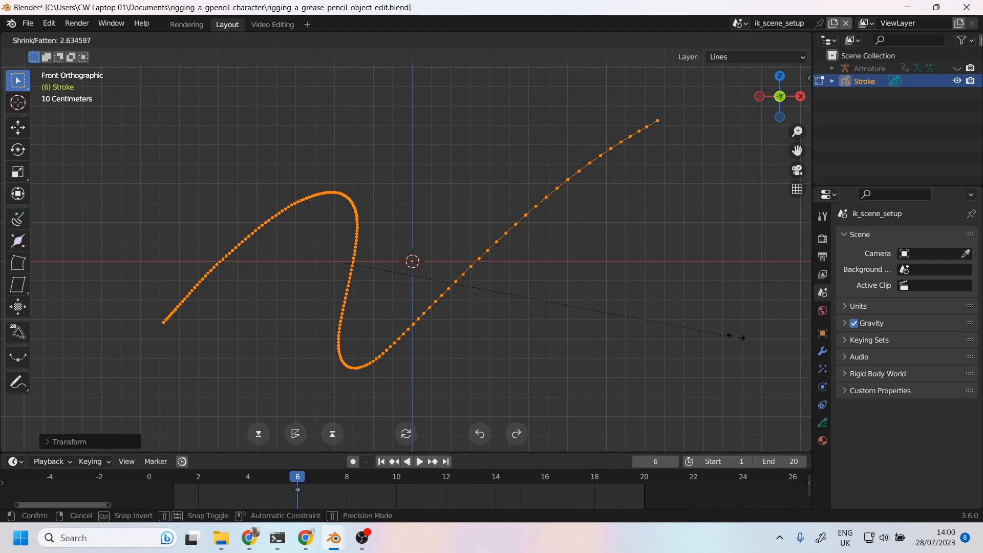
mouse_move(370, 301)
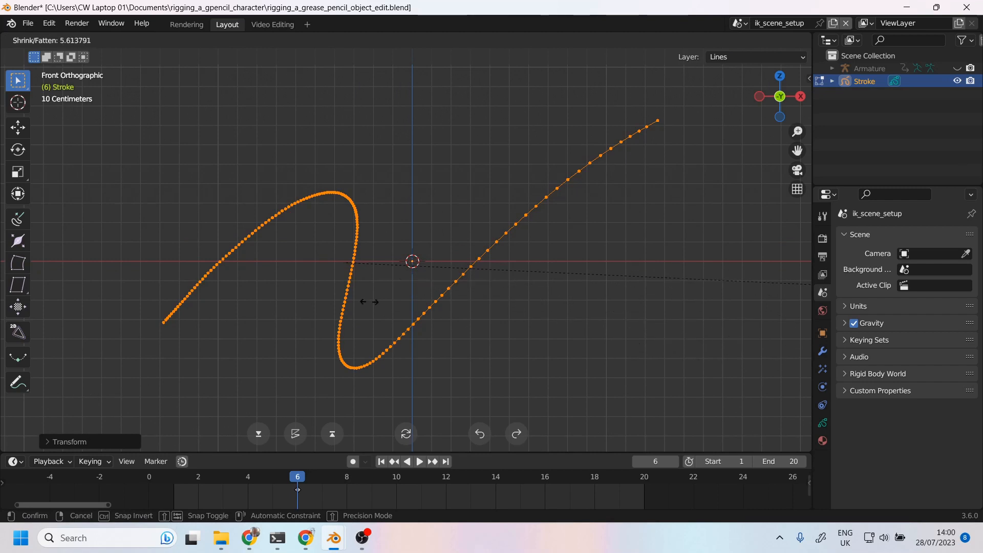
mouse_move(576, 314)
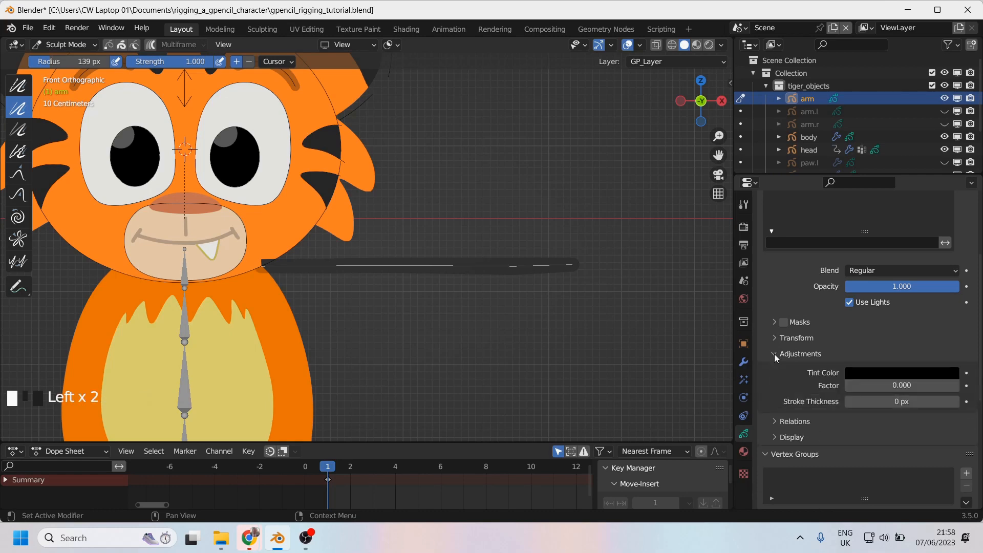
Pick an orange tint colour for the thickened arm stroke to match the tiger's fur.
scroll(down, 3)
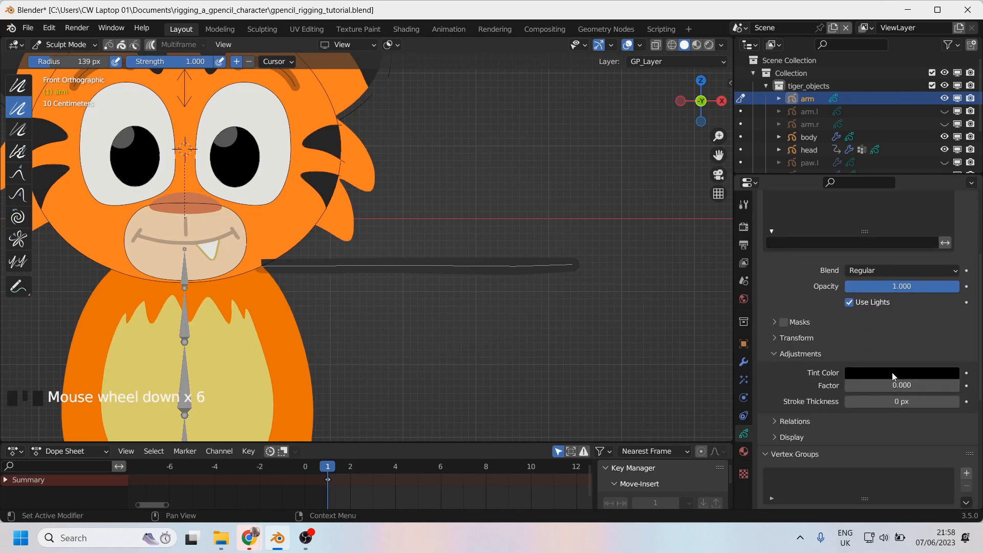
click(901, 372)
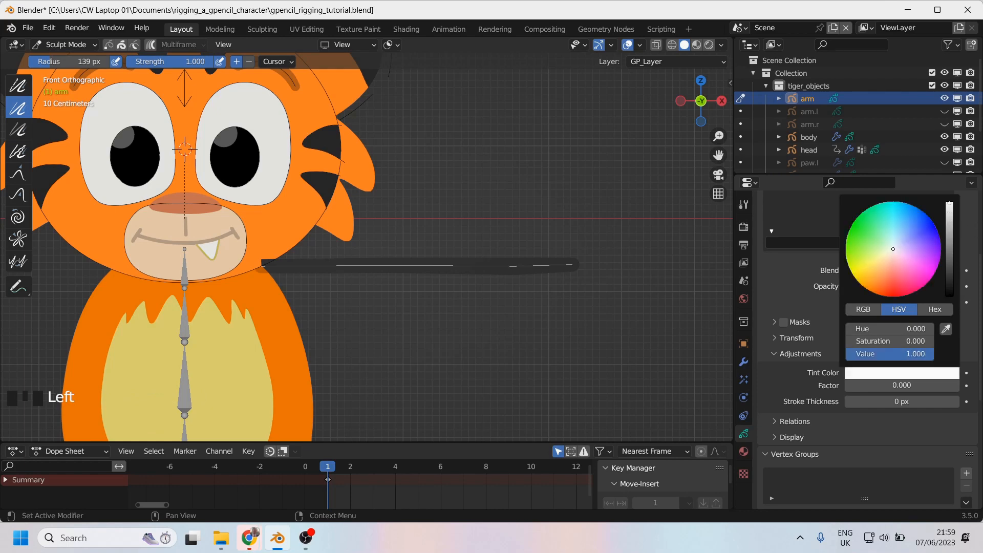
click(860, 286)
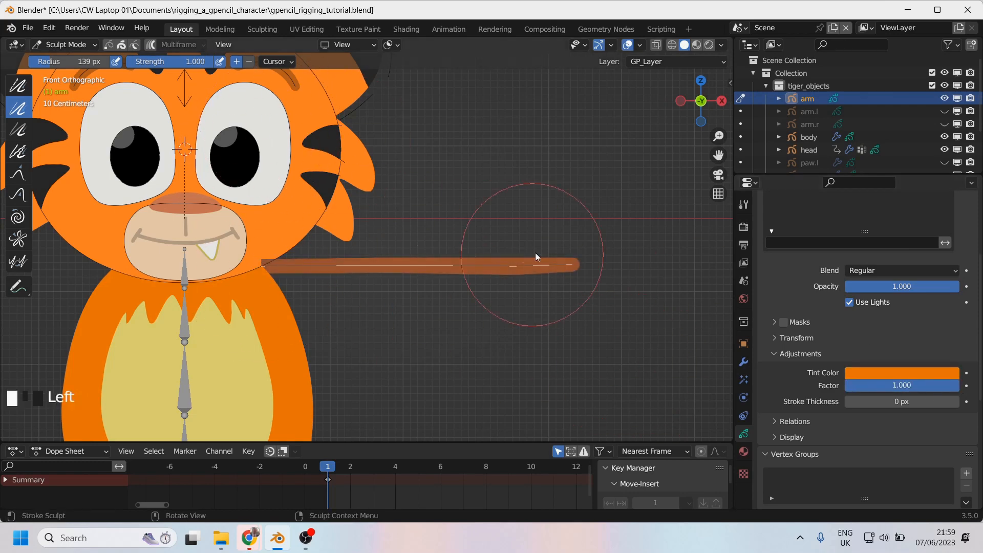
mouse_move(254, 264)
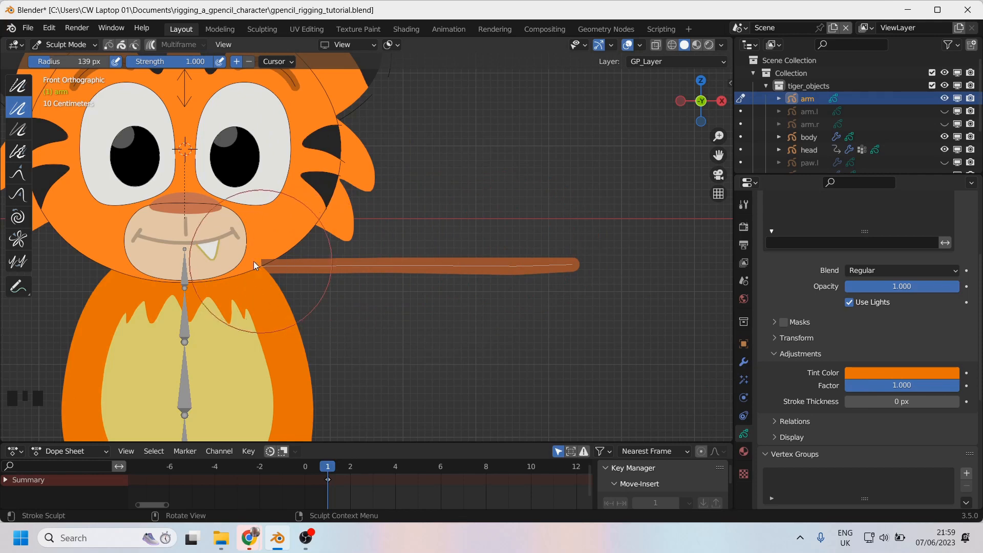
mouse_move(313, 266)
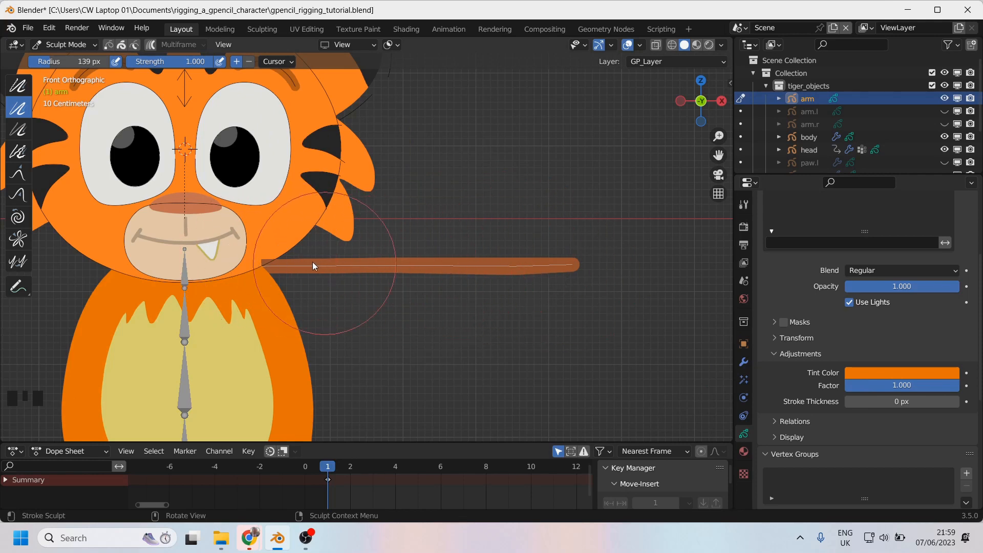
mouse_move(18, 130)
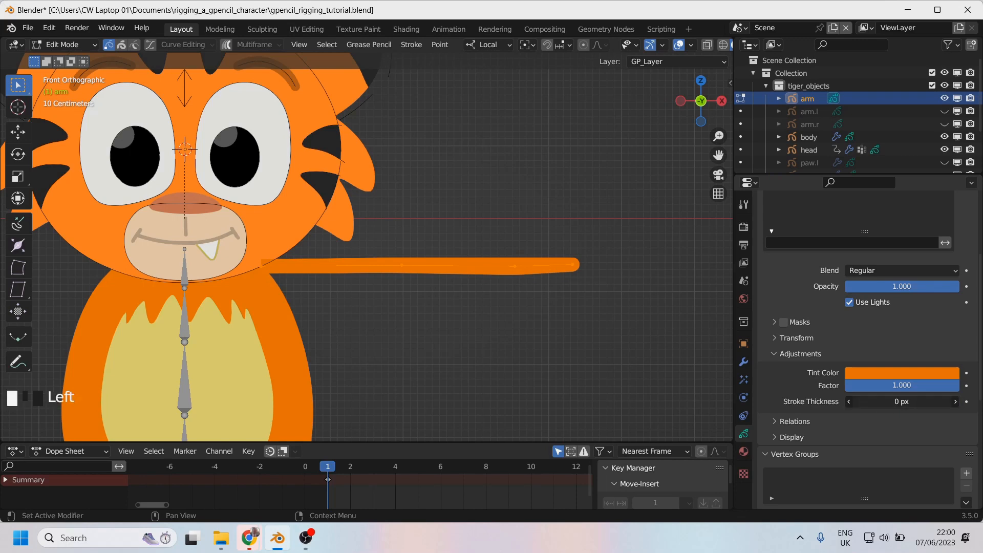
Switch to Sculpt Mode to even out the arm's thickness from shoulder to tip.
click(62, 44)
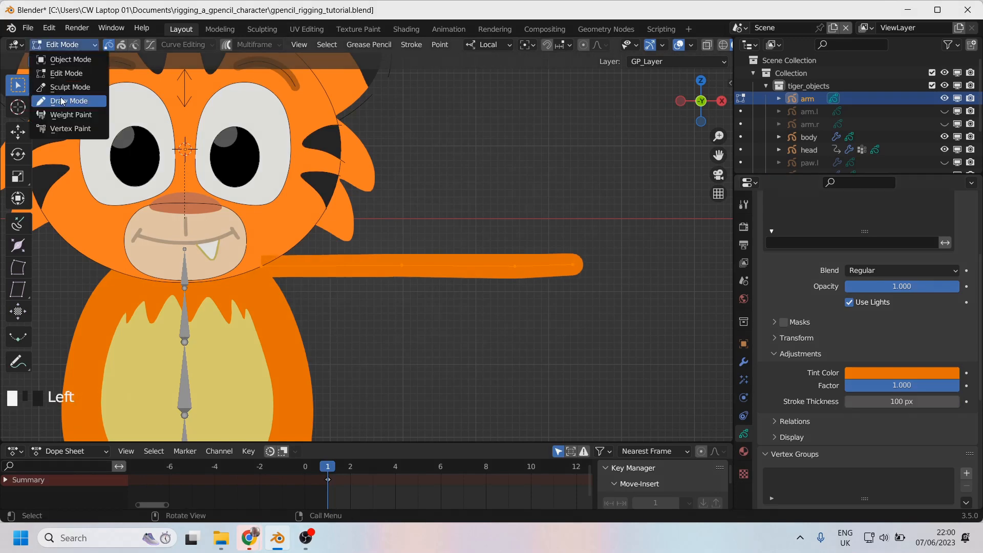
click(71, 87)
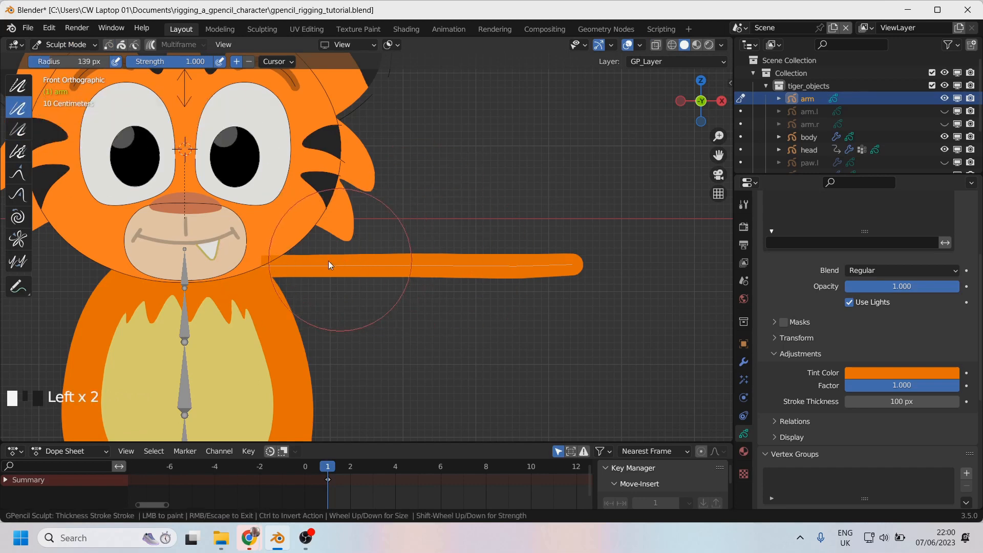
mouse_move(342, 264)
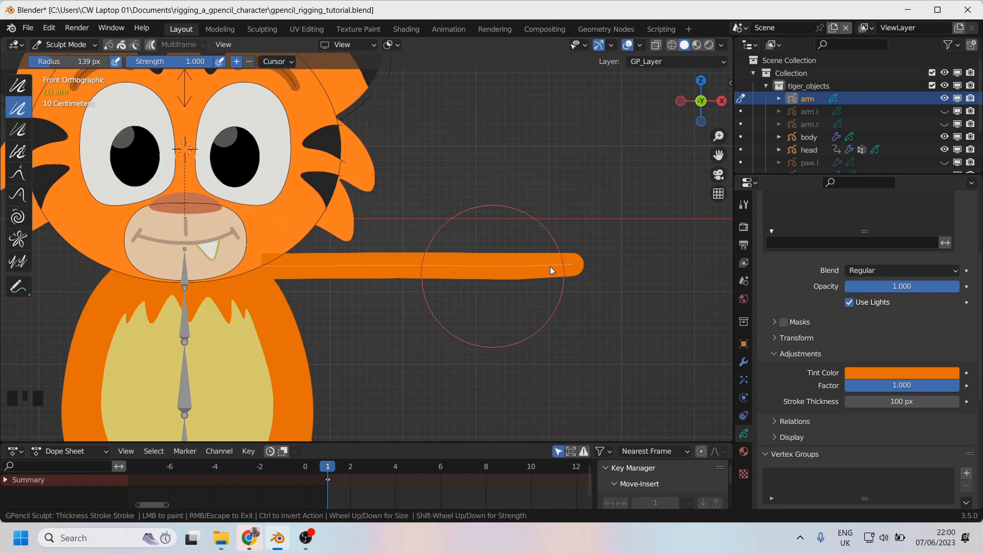
scroll(down, 3)
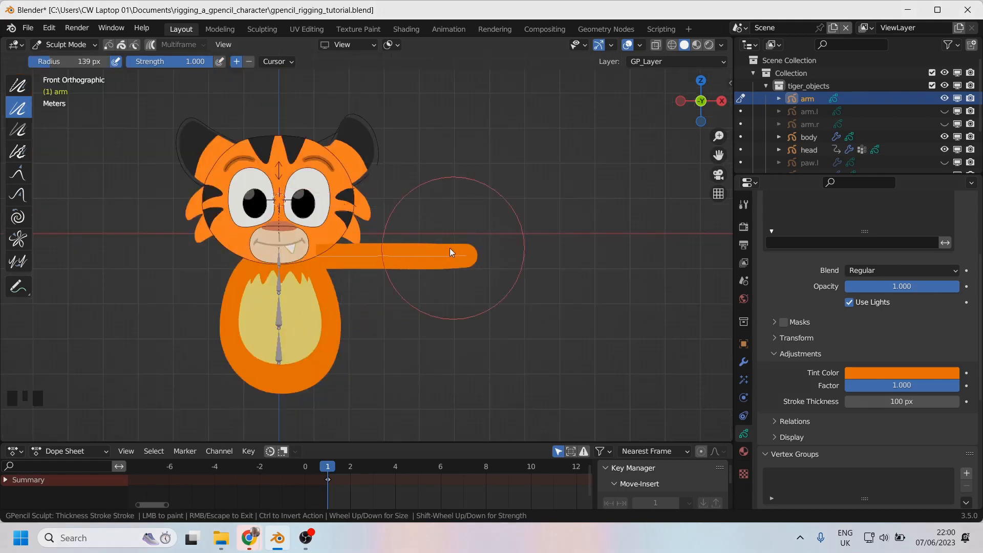
scroll(down, 3)
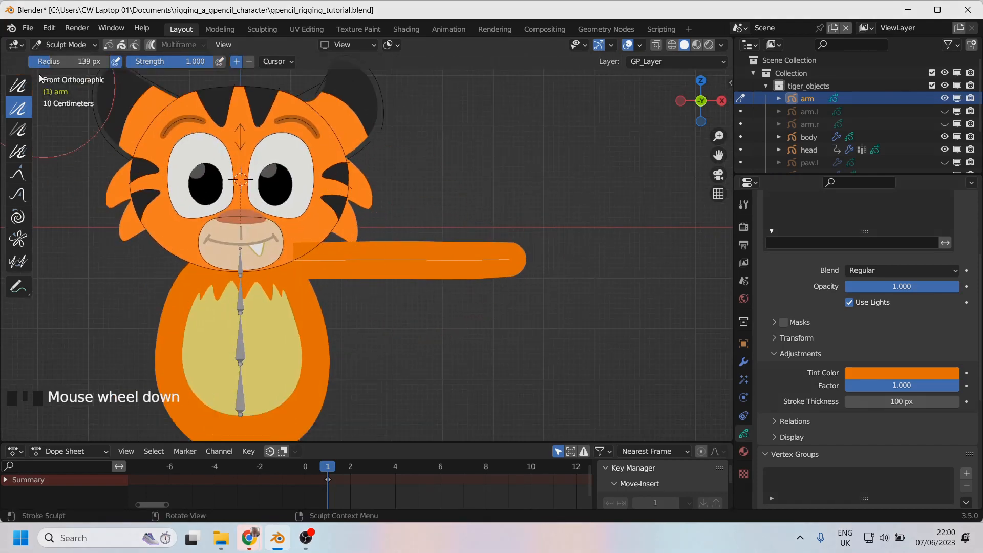
Return to Edit Mode with the arm's stroke points available again.
click(65, 44)
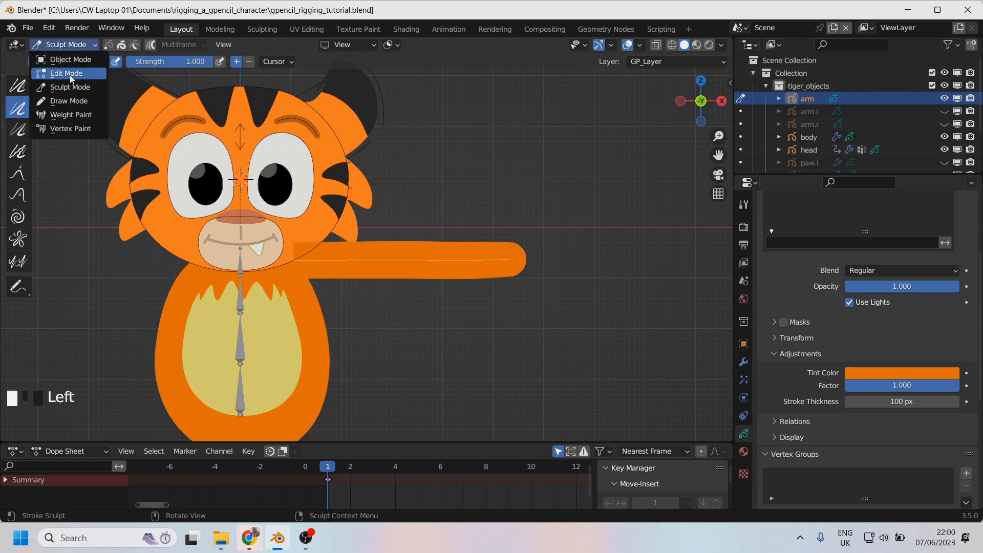
click(65, 73)
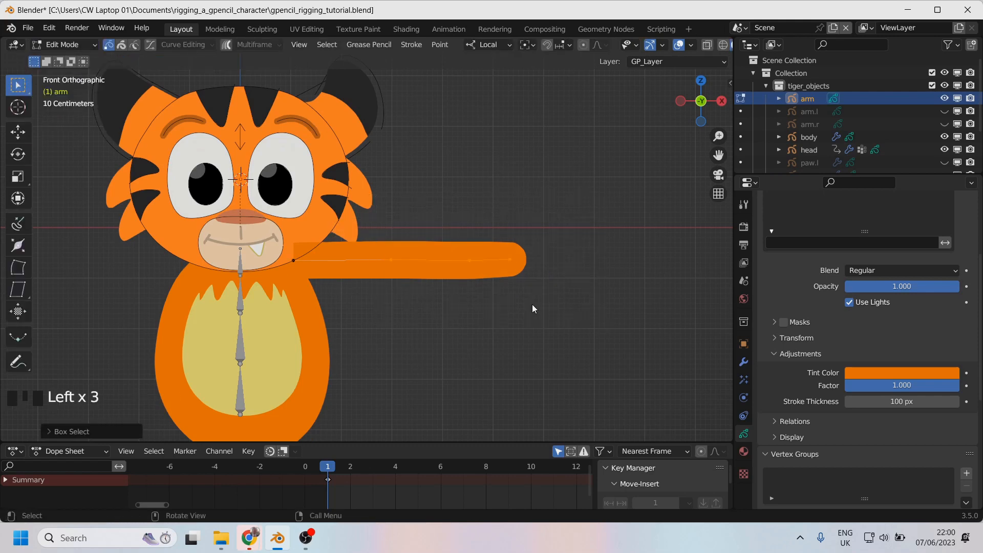
Move and scale the outer arm points so the forearm angles upward from an elbow.
scroll(up, 3)
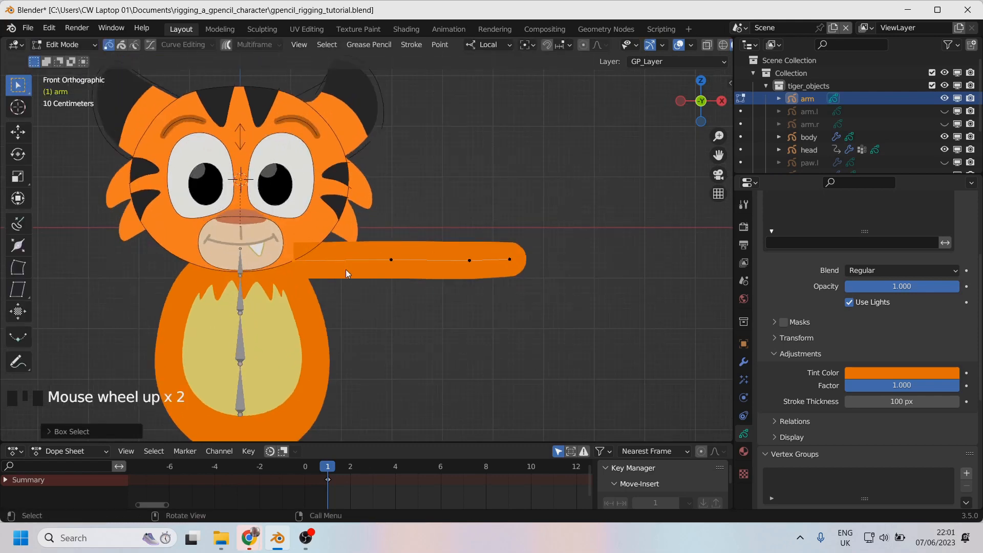
key(g)
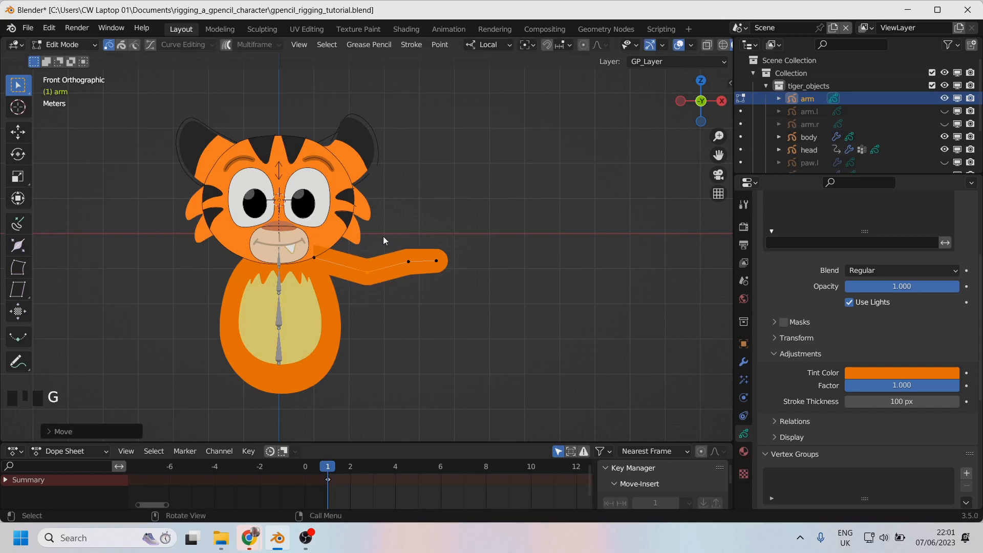
key(s)
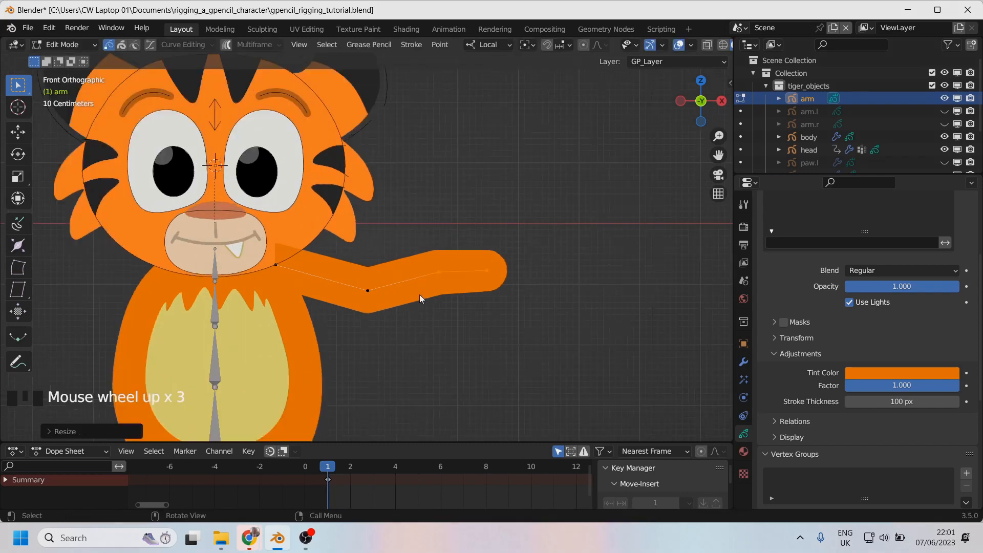
scroll(down, 3)
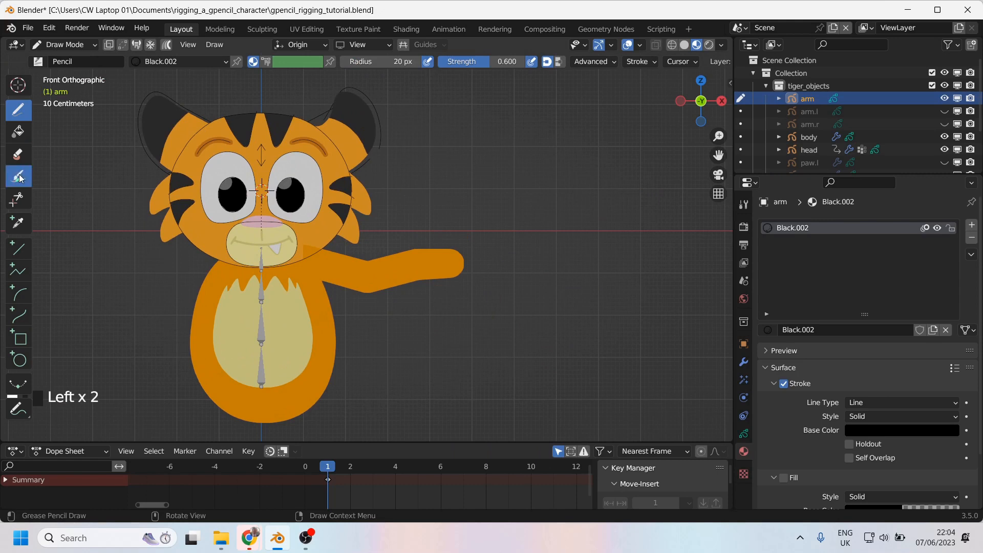
Tint the arm's paw end with a pale yellow vertex colour.
click(19, 176)
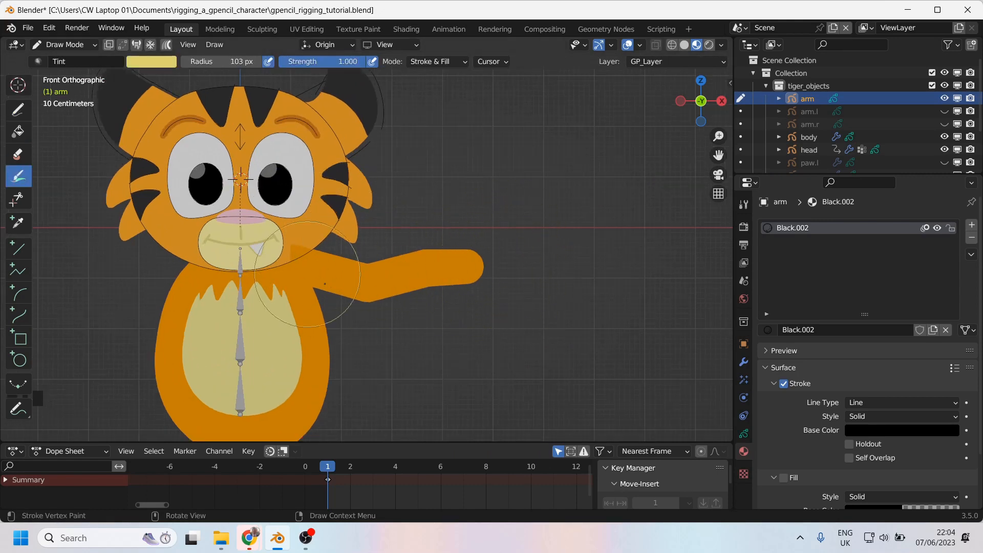
mouse_move(62, 125)
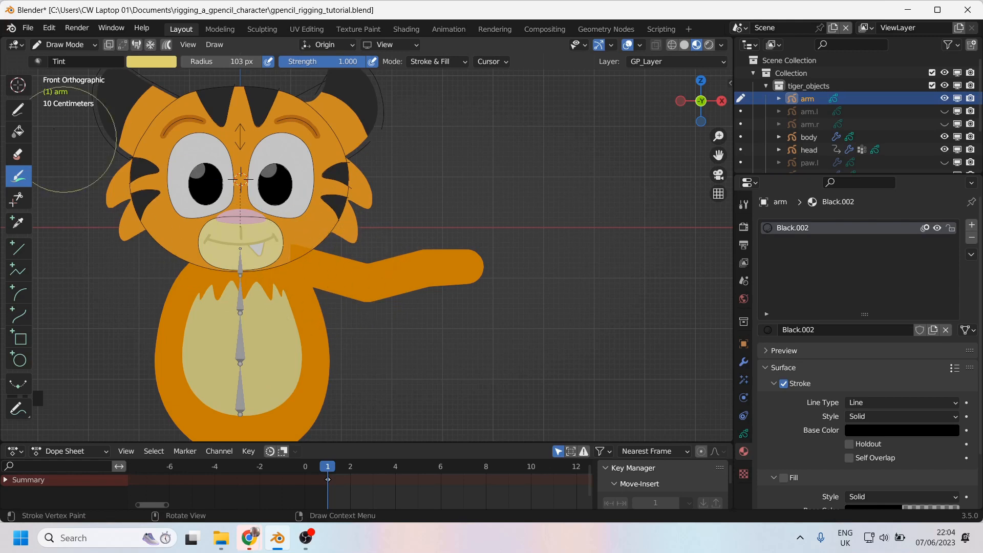
click(151, 61)
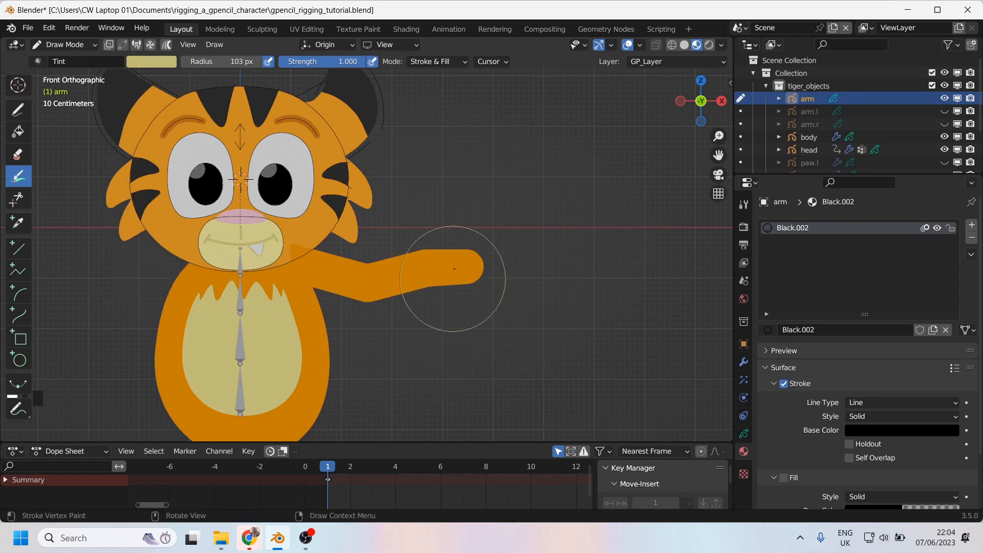
Back in Edit Mode, reach the Adjustments panel to zero the orange Tint Factor.
click(63, 44)
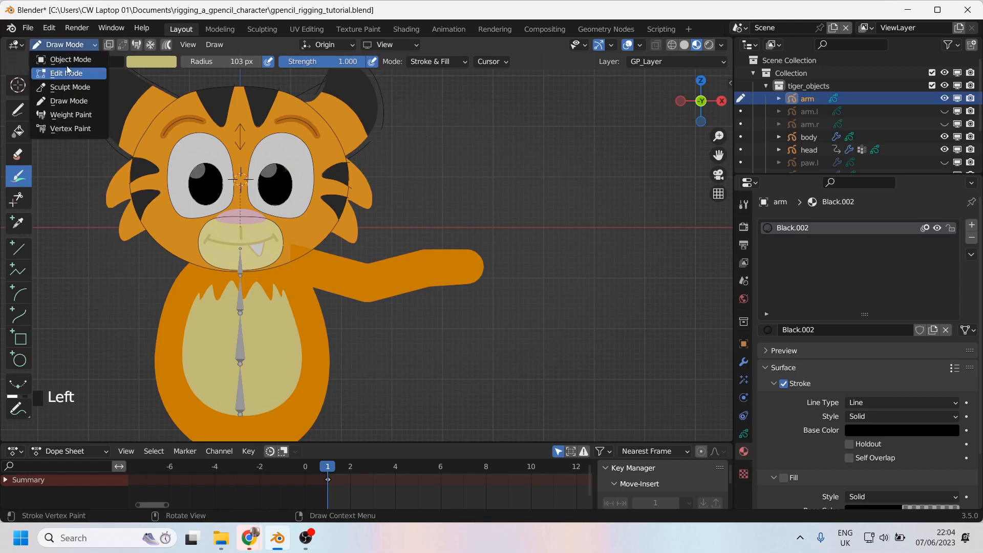
click(66, 74)
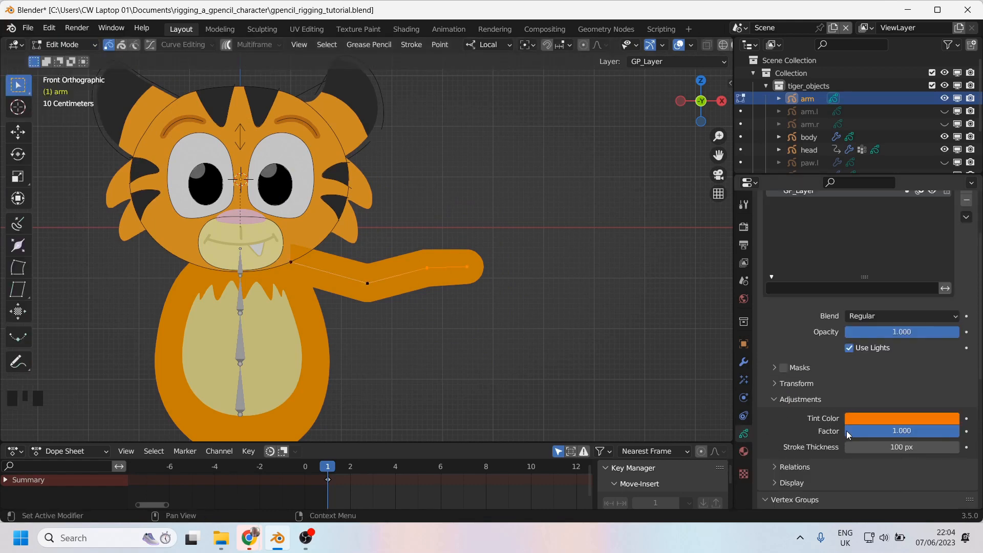
scroll(down, 3)
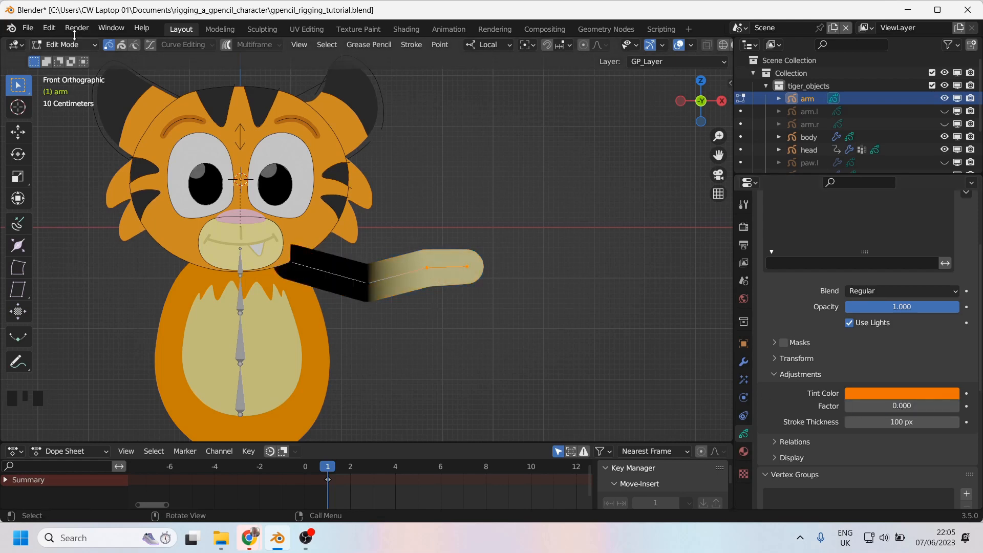
In Vertex Paint mode, paint orange over the black upper arm toward the pale paw.
click(63, 44)
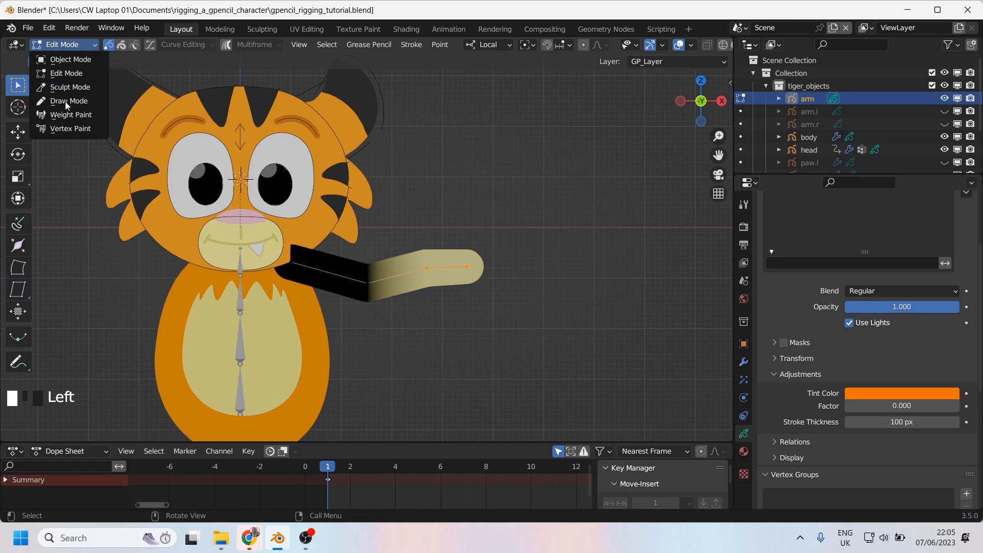
click(70, 128)
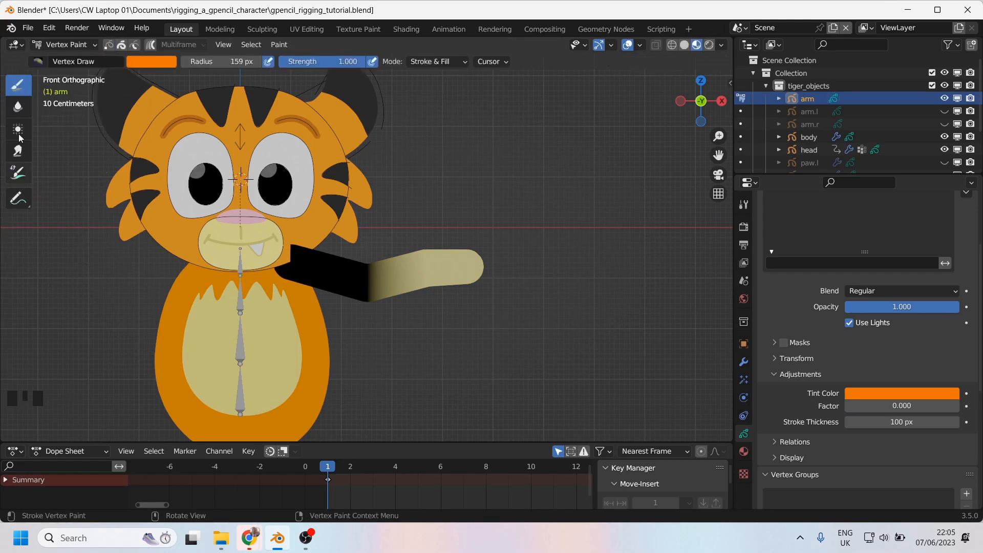
click(152, 62)
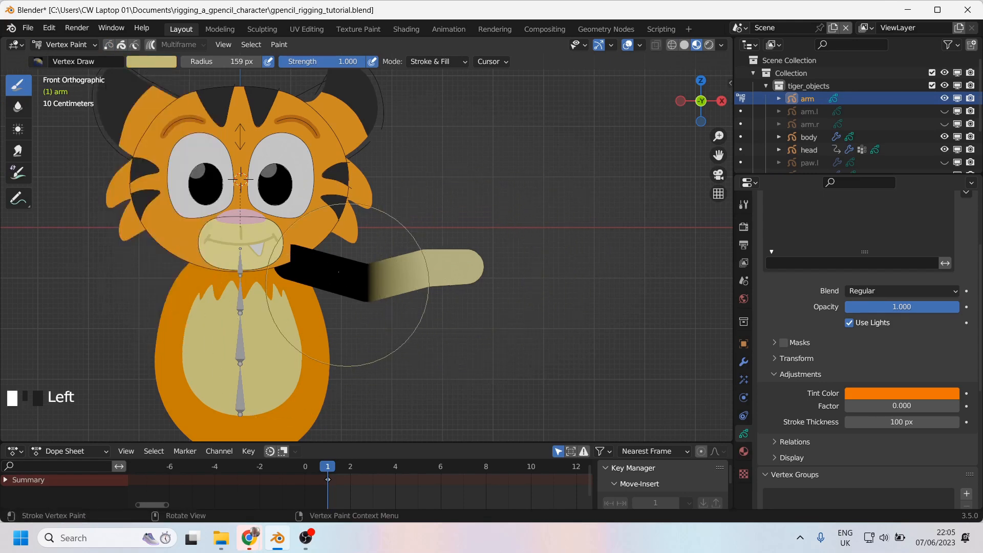
click(151, 61)
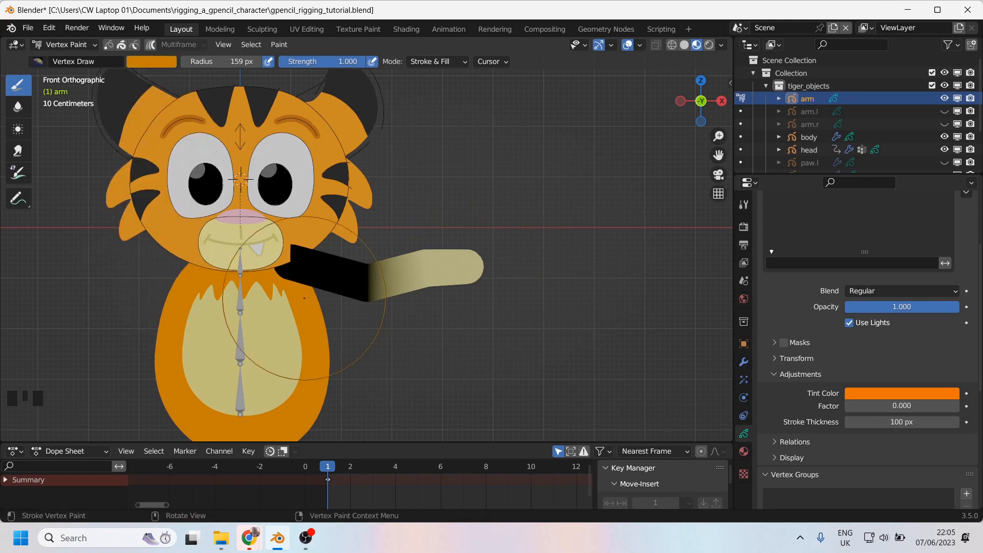
click(331, 269)
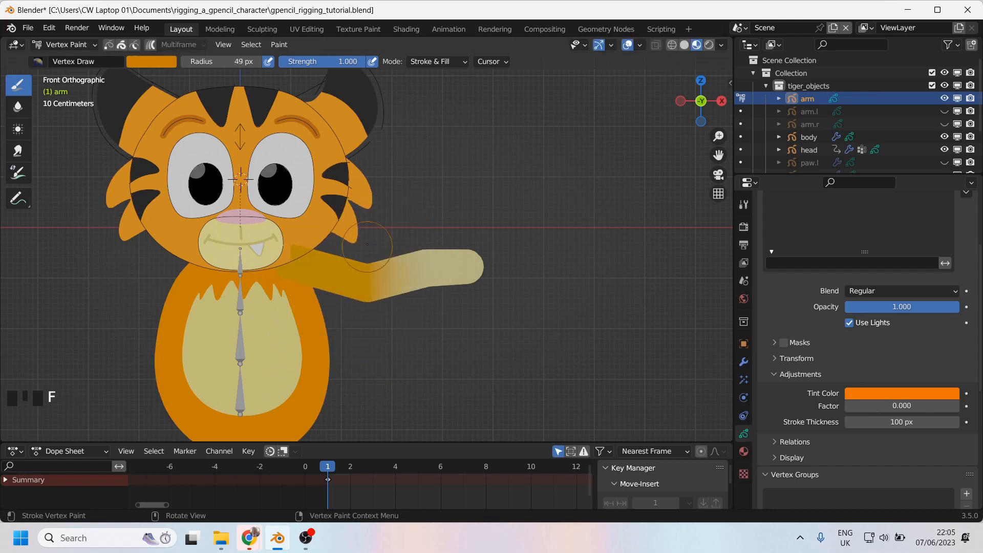
key(ctrl+z)
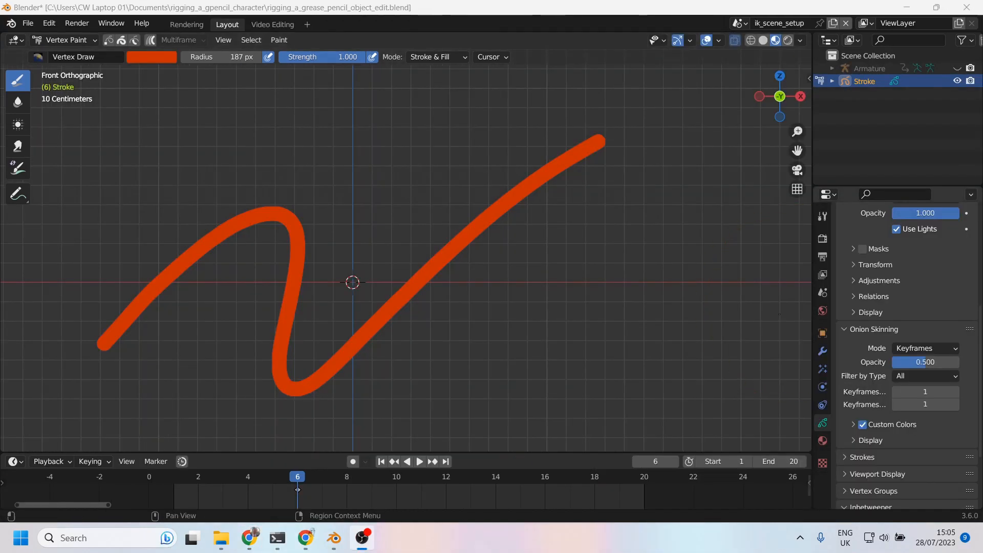
mouse_move(445, 319)
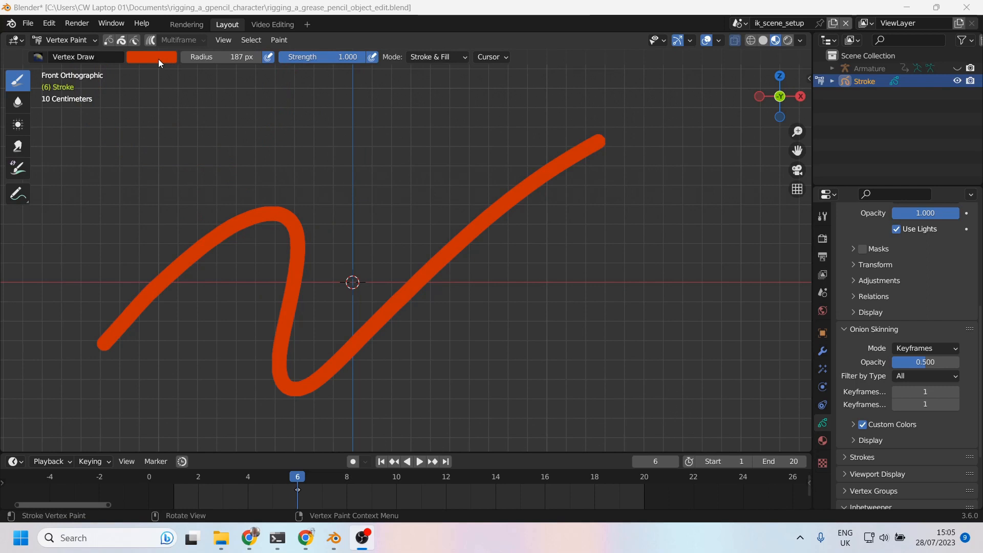
Set Color Management's View Transform from Filmic to Standard.
click(152, 57)
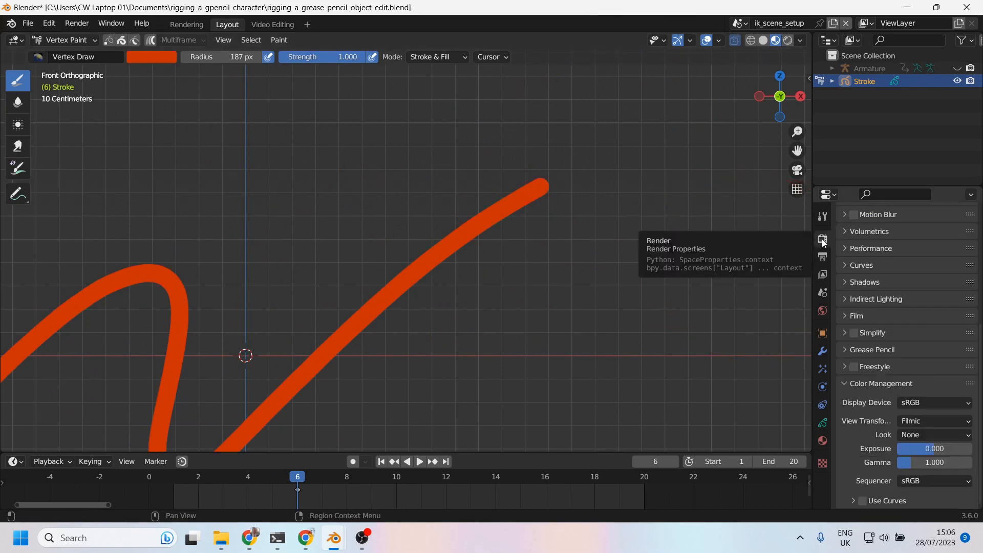
mouse_move(857, 387)
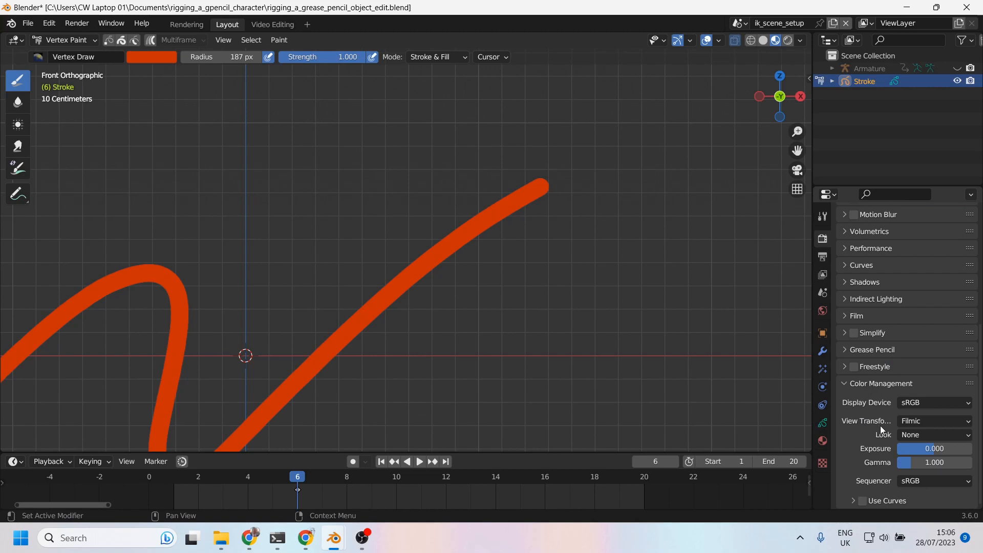
mouse_move(920, 412)
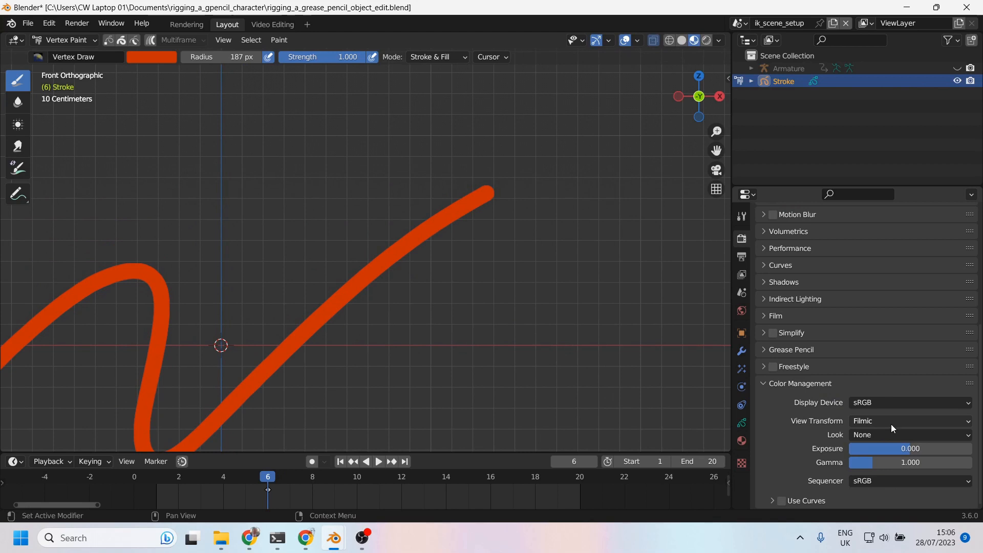
click(910, 421)
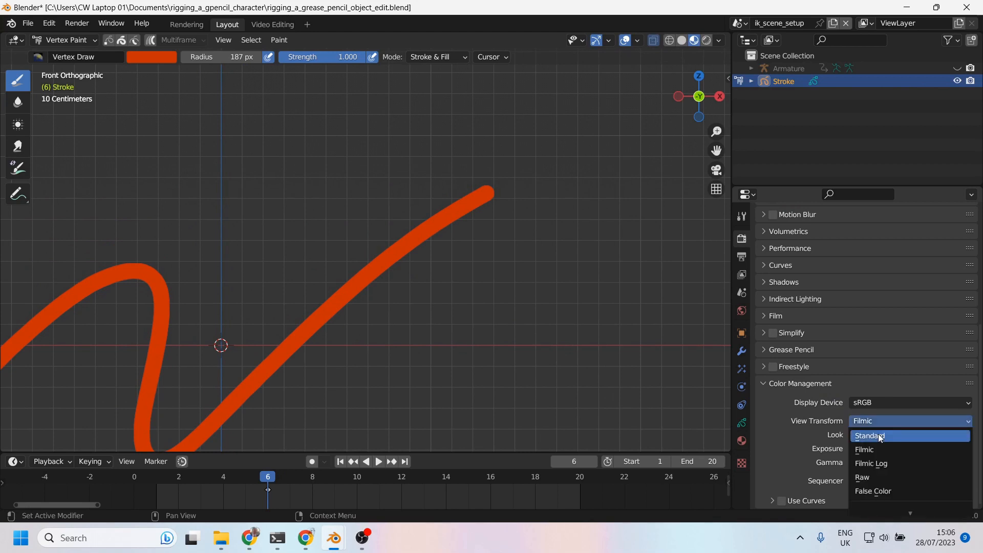
click(910, 403)
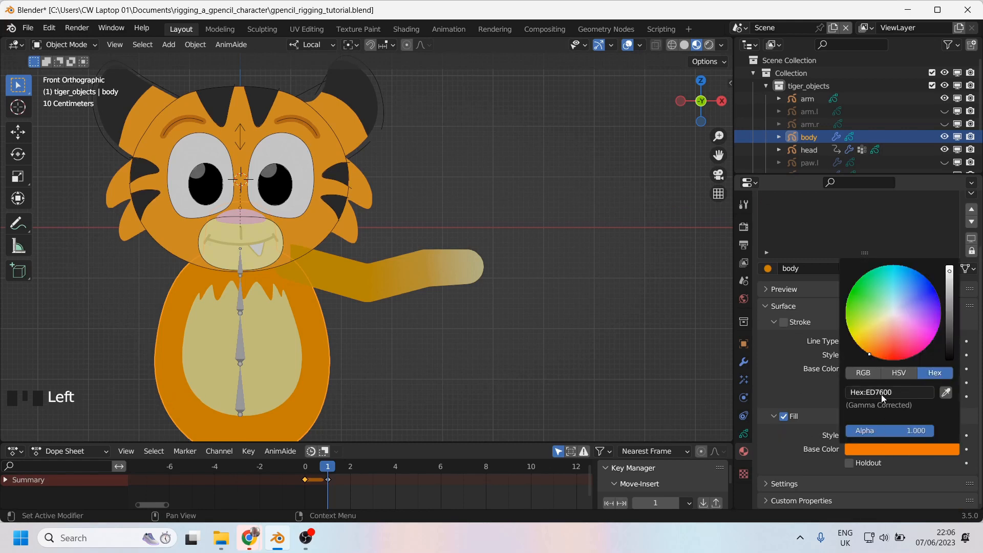
Enter the body's fill hex ED7600 as the vertex-paint brush colour, then leave painting on the body.
click(889, 392)
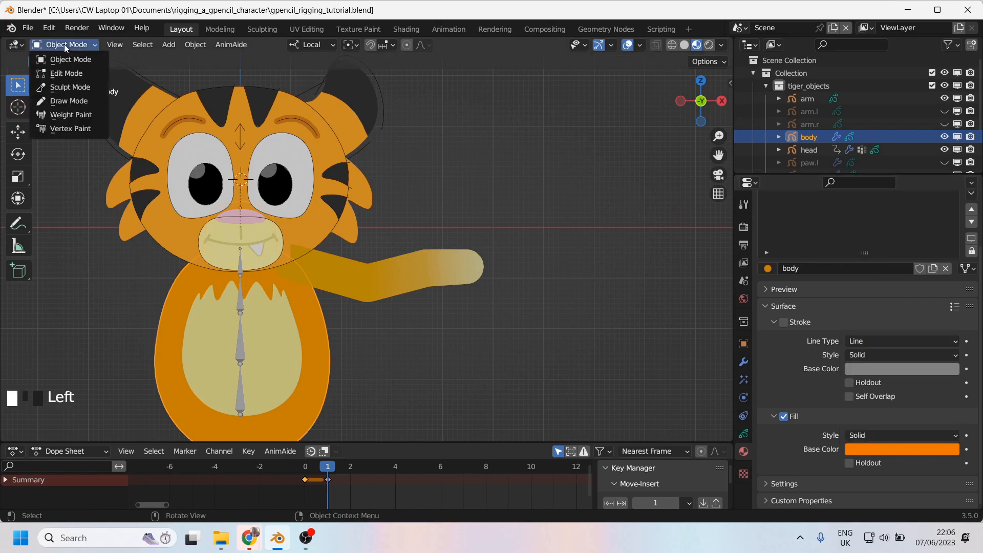
click(71, 128)
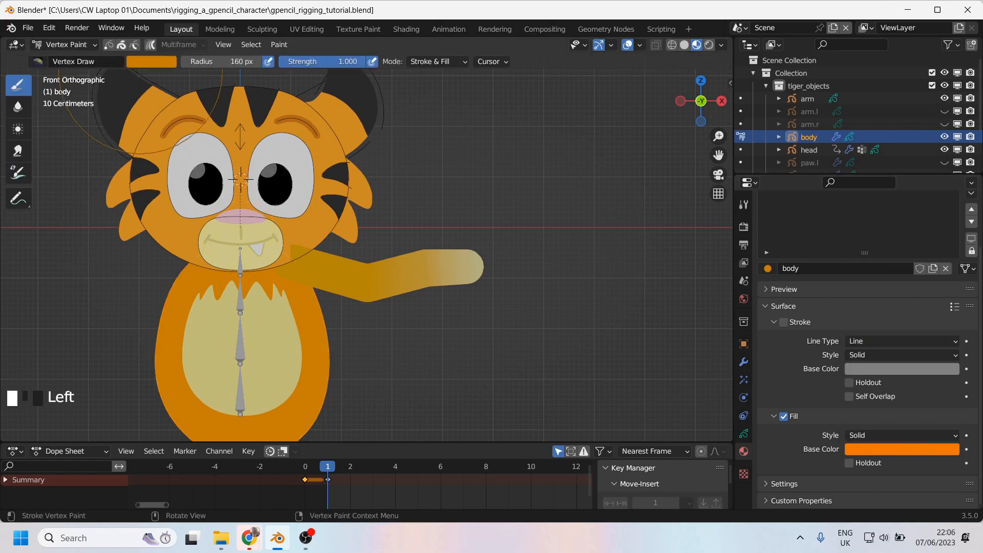
click(150, 61)
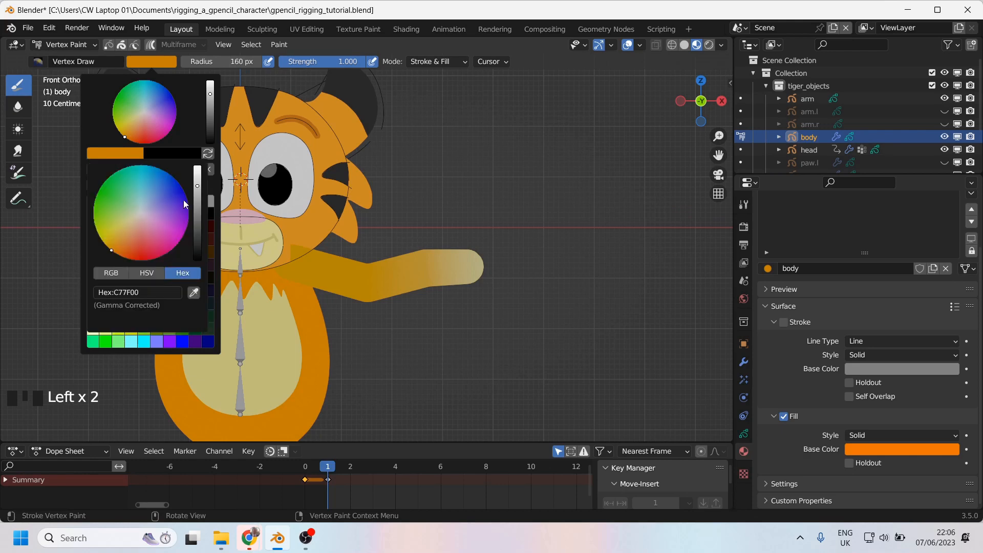
text(ED7600)
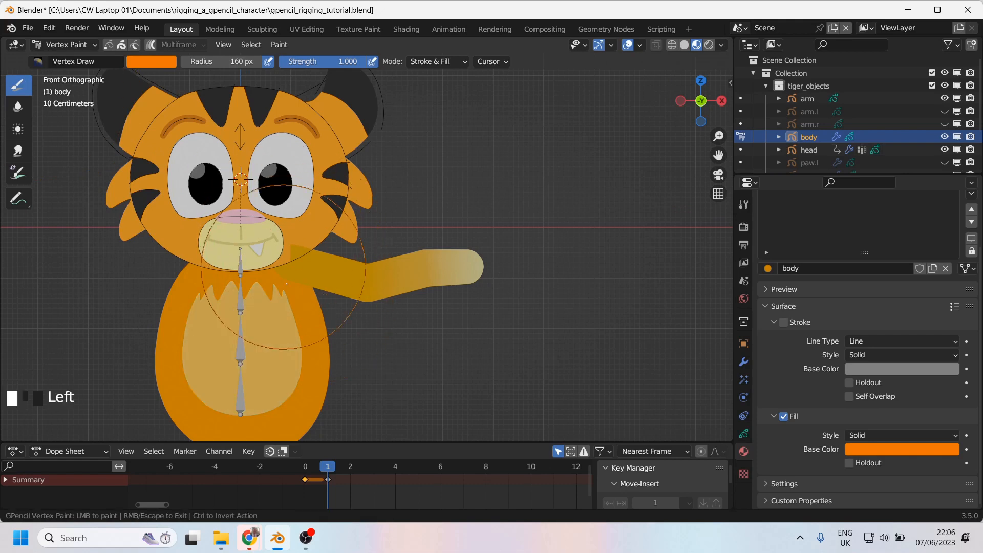
key(ctrl+z)
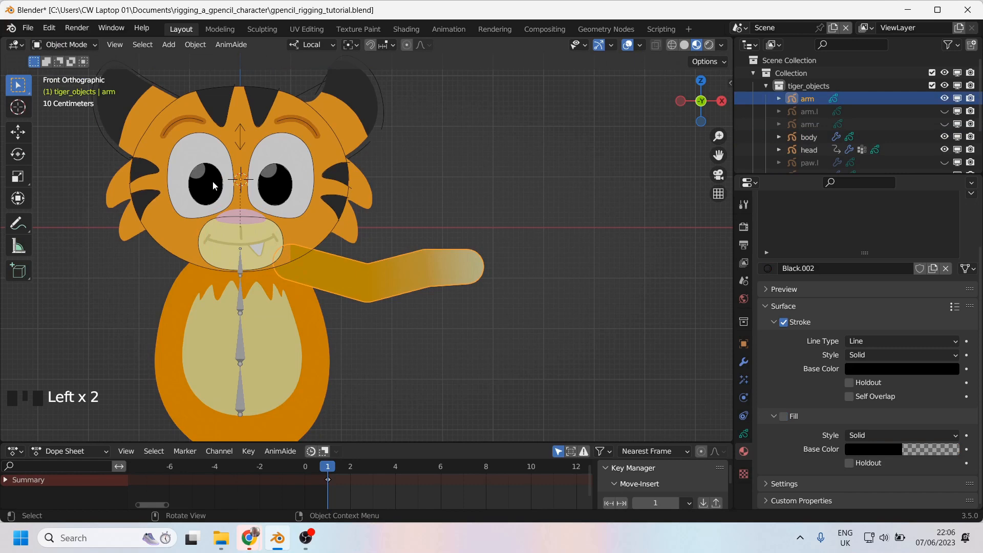
Vertex-paint the arm in the body's orange from shoulder to forearm, keeping the pale paw tip, and return to Object Mode.
click(63, 44)
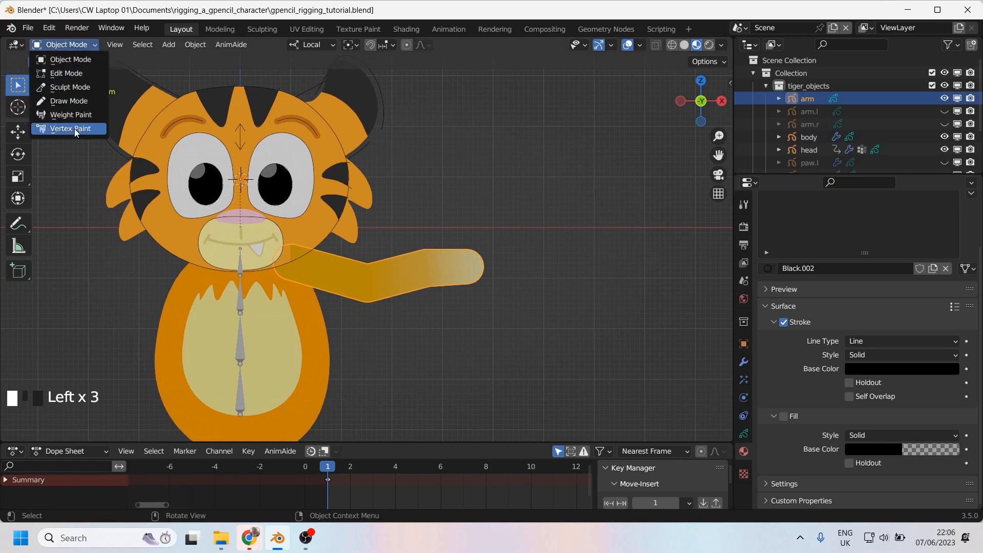
click(68, 129)
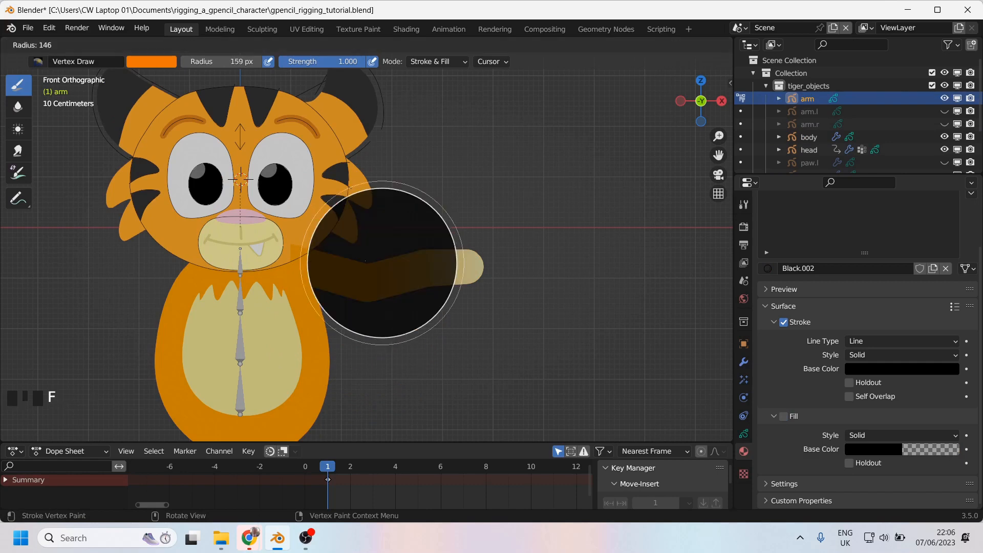
scroll(down, 3)
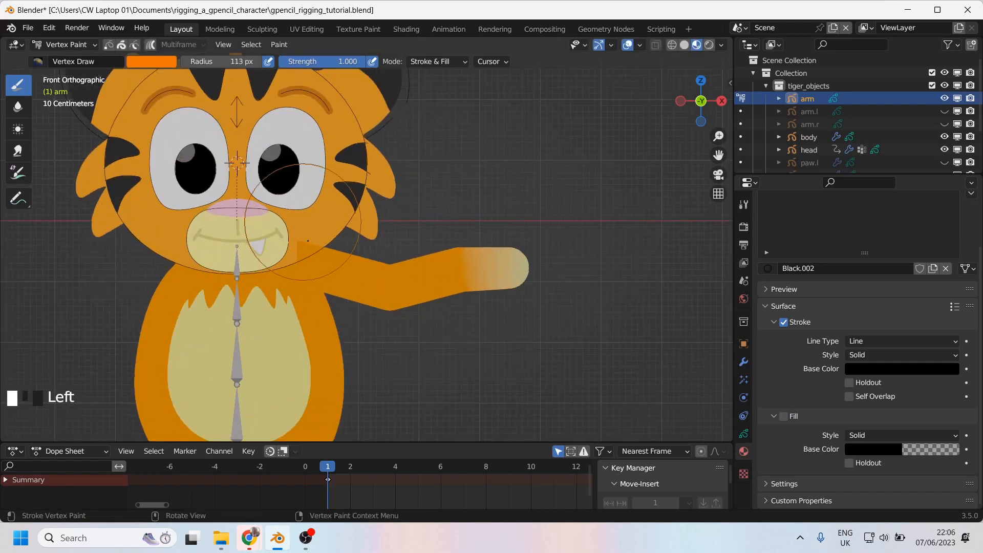
click(62, 44)
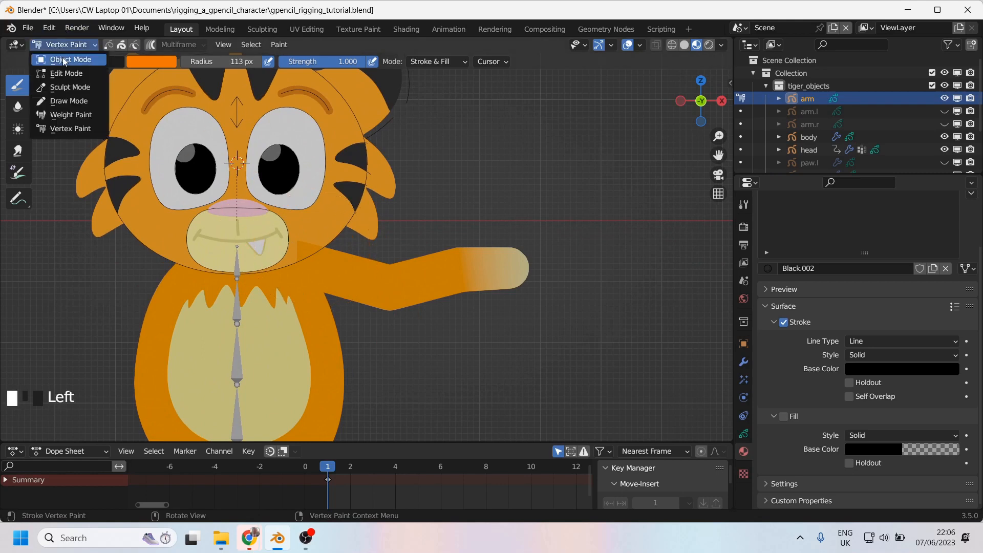
click(69, 60)
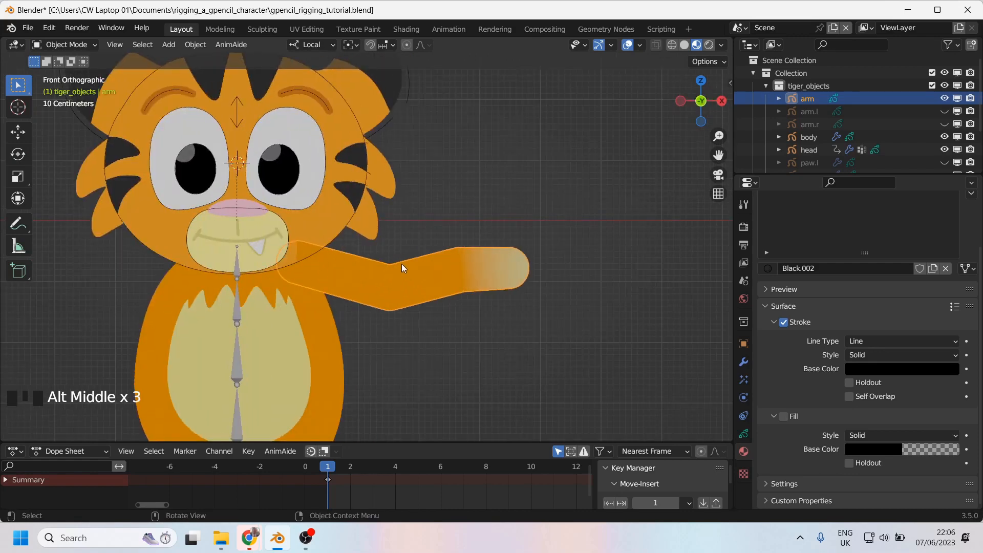
mouse_move(453, 261)
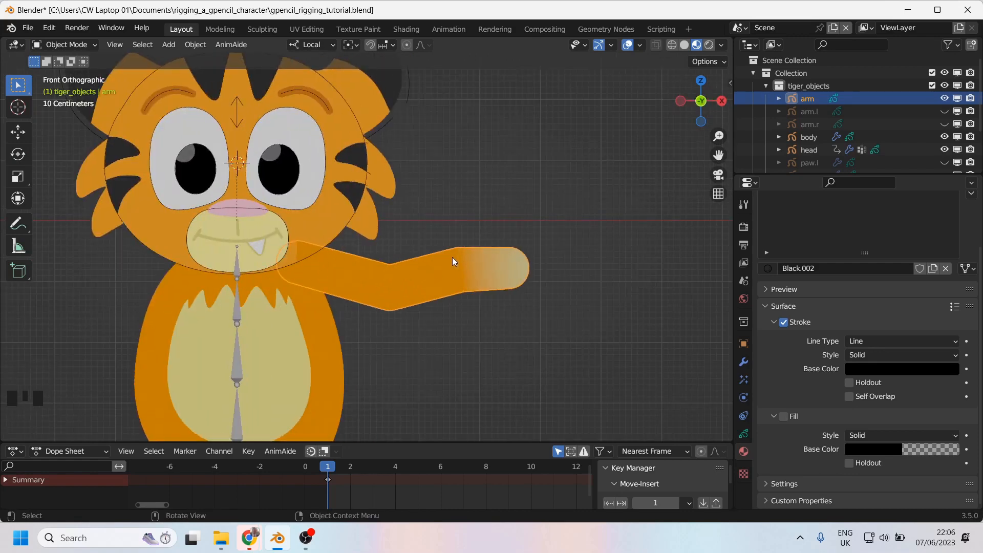
Enter point editing on the orange arm stroke and zoom in to inspect it.
key(g)
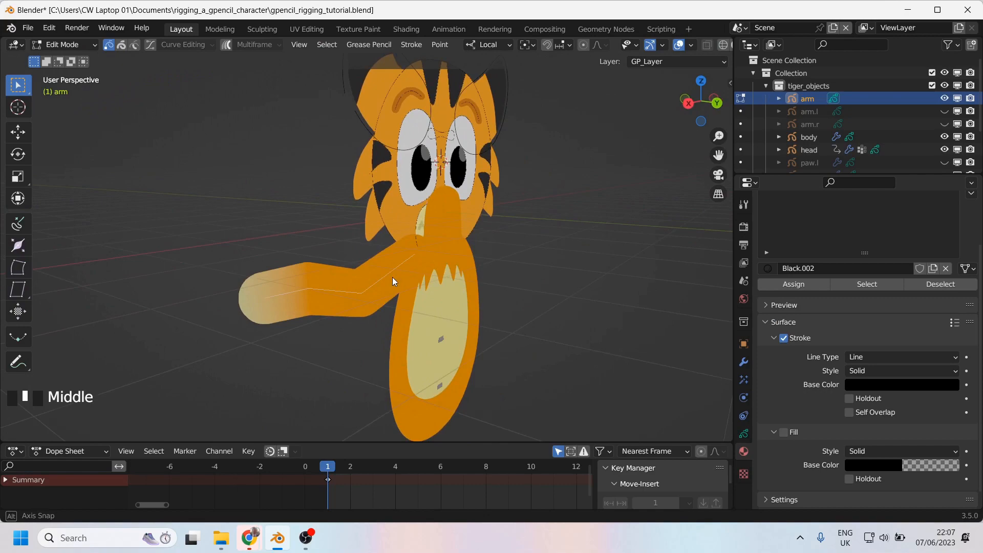
scroll(up, 3)
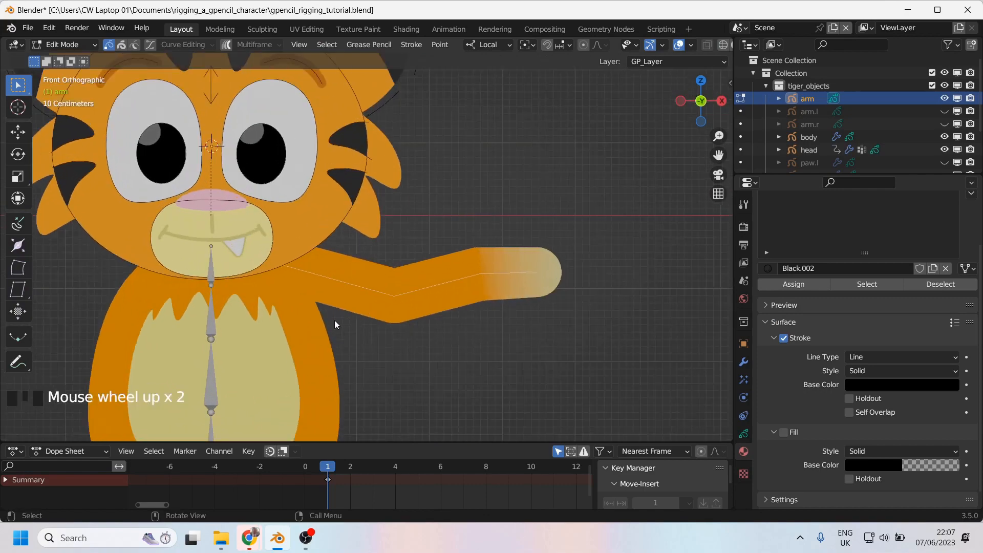